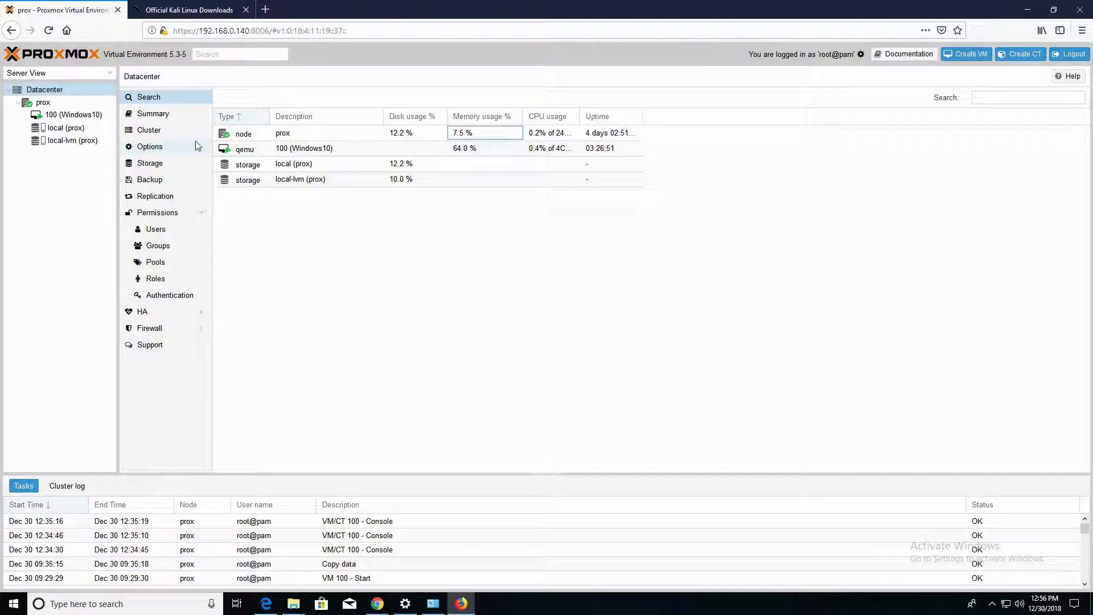
# Step: Switch to the Official Kali Linux Downloads browser tab
pyautogui.click(188, 10)
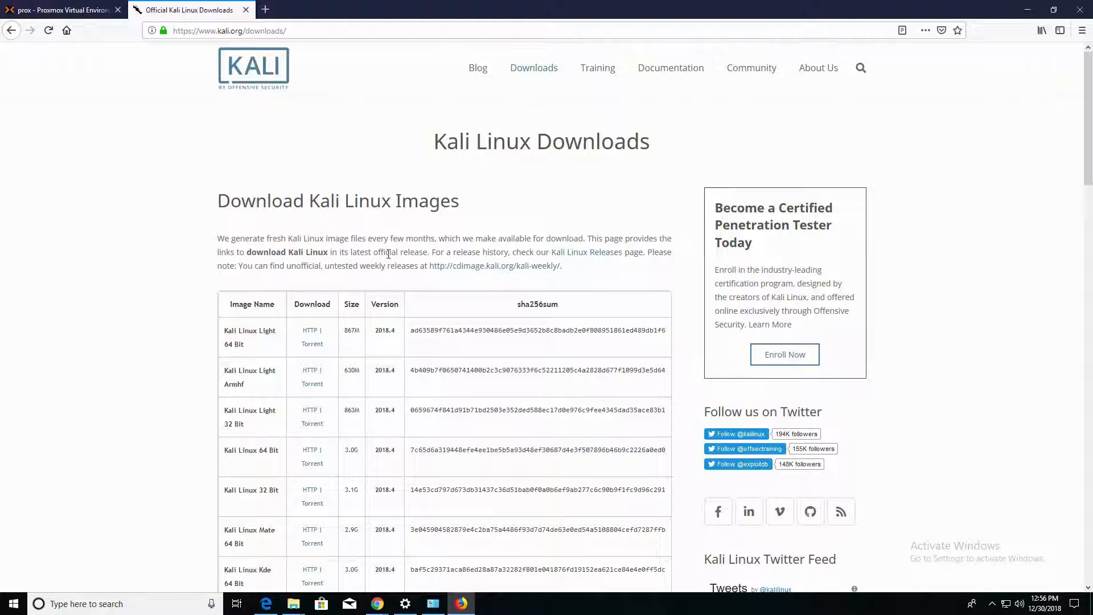
pyautogui.moveTo(254, 466)
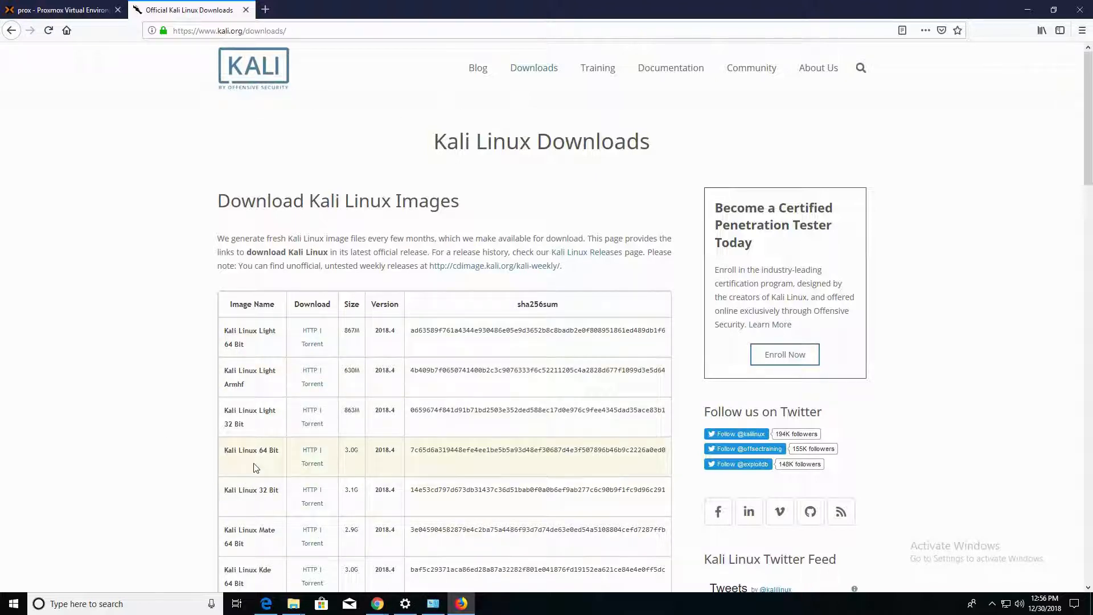
pyautogui.moveTo(286, 460)
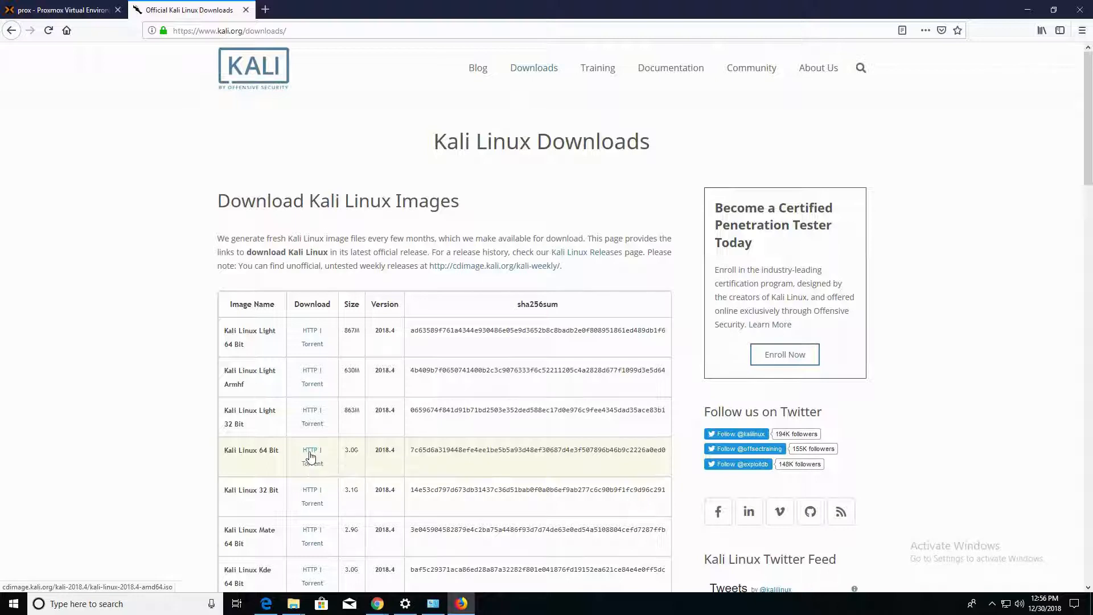
pyautogui.moveTo(313, 463)
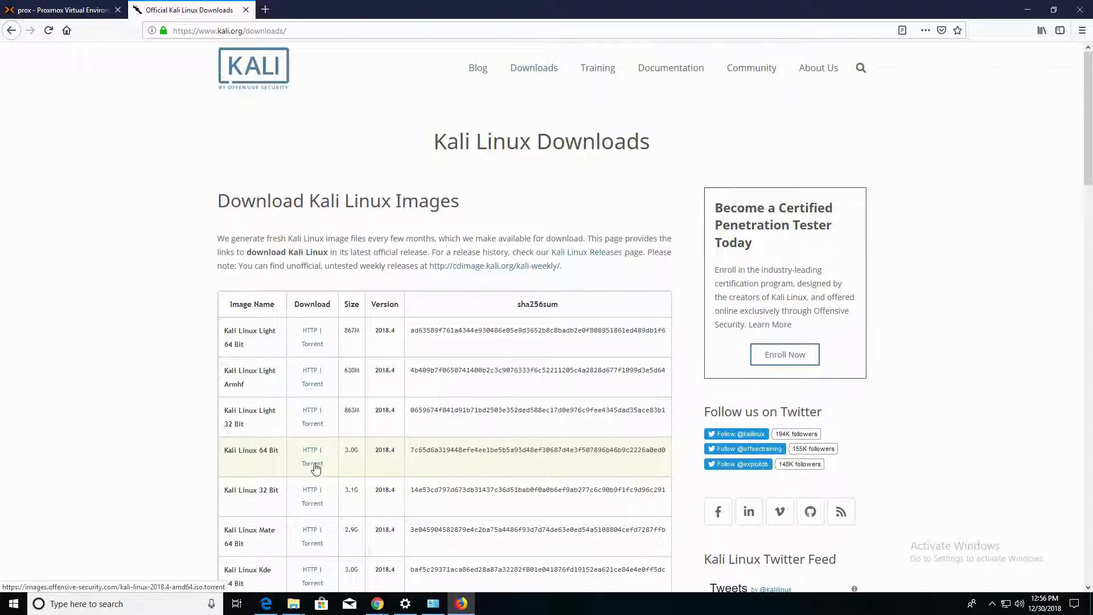
pyautogui.moveTo(305, 449)
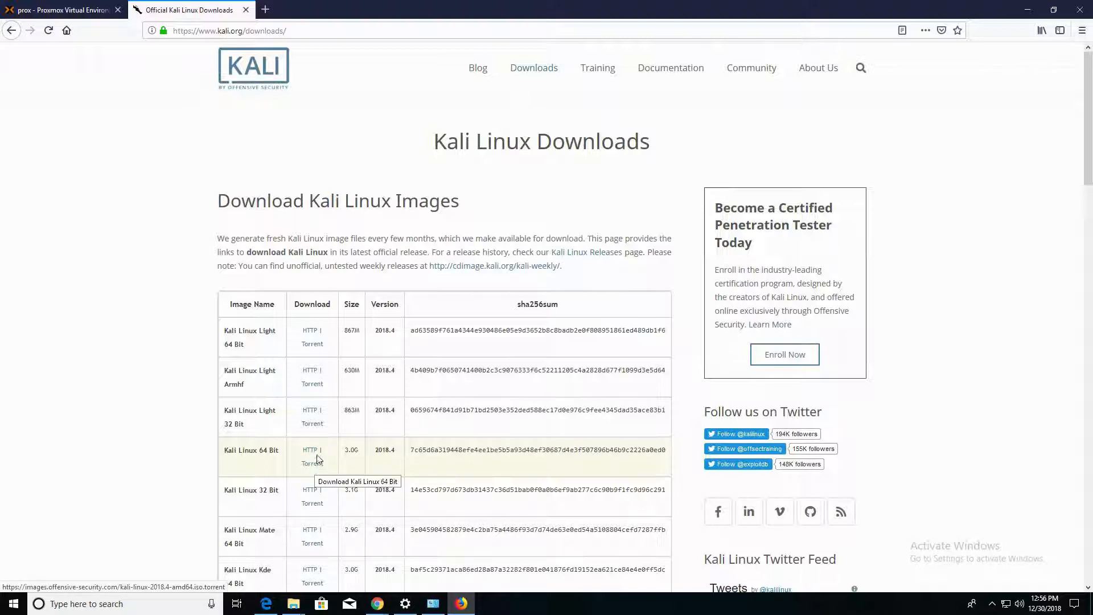
# Step: Return to the Proxmox VE browser tab after reviewing the Kali Linux 64 Bit image
pyautogui.click(59, 10)
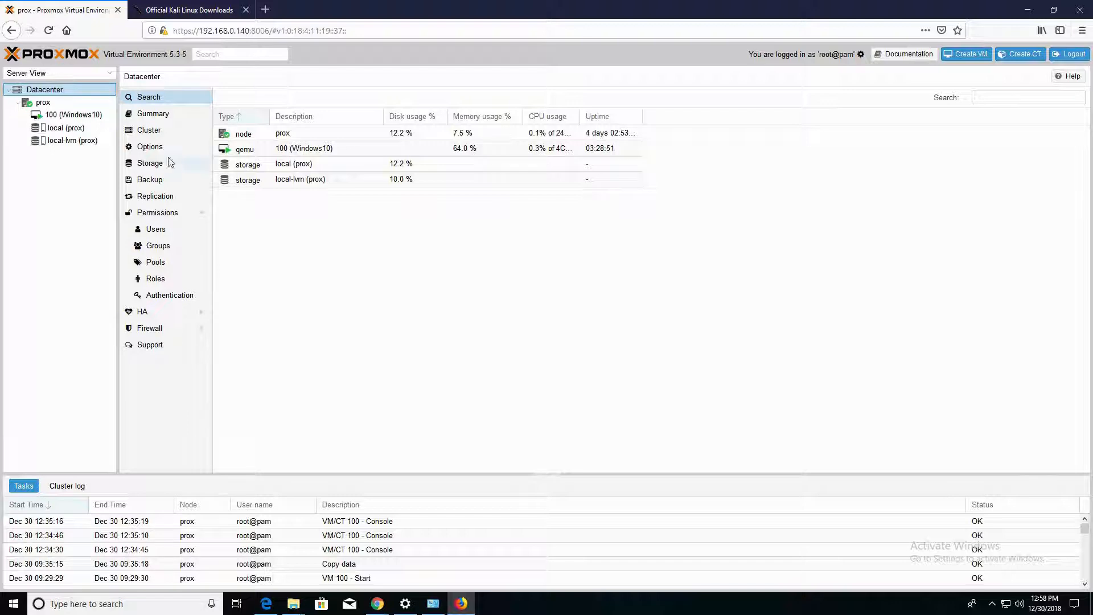
pyautogui.moveTo(82, 217)
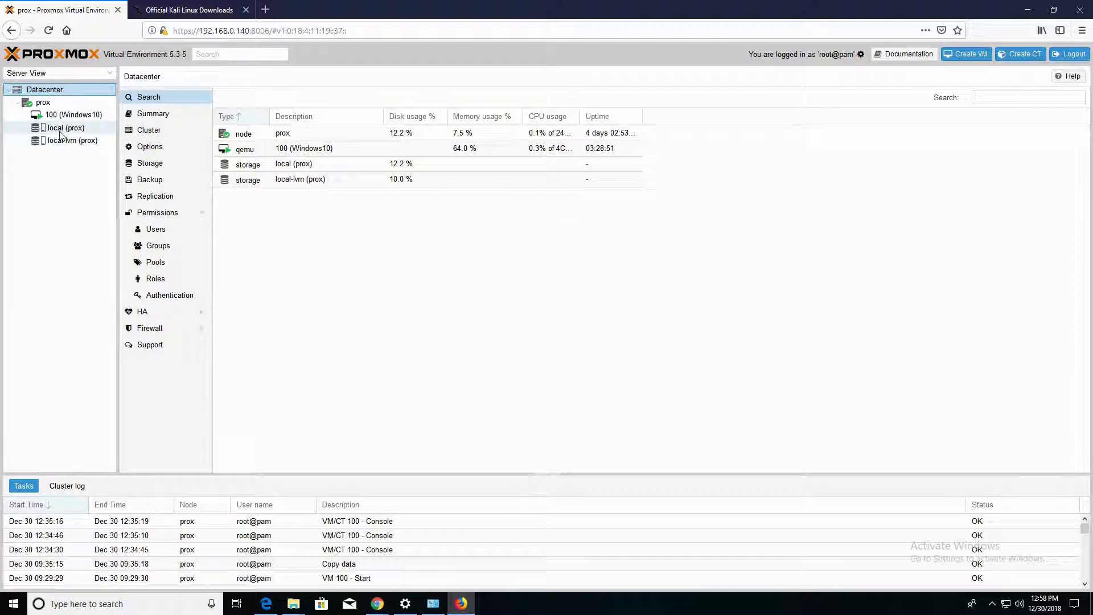
# Step: View the local (prox) storage ISO images, opening and dismissing the Upload dialog
pyautogui.click(65, 128)
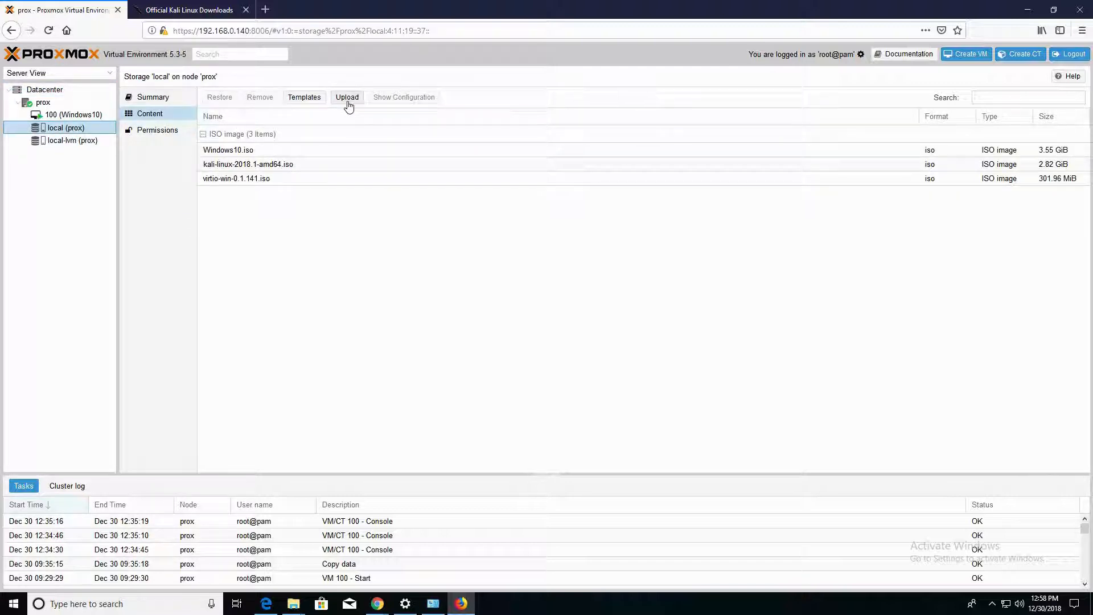
pyautogui.click(346, 97)
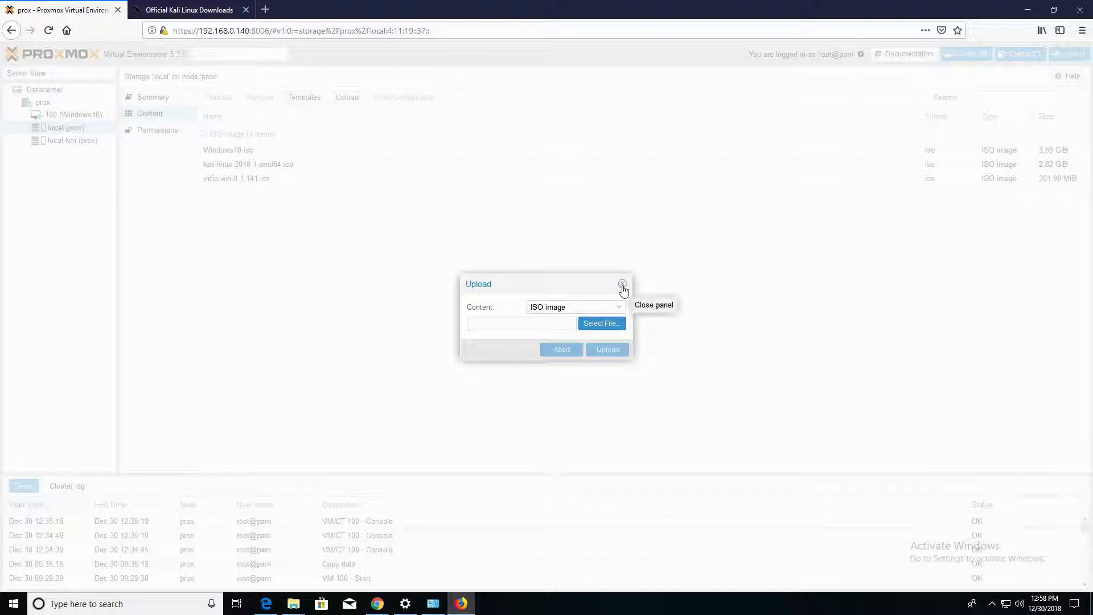
pyautogui.moveTo(630, 294)
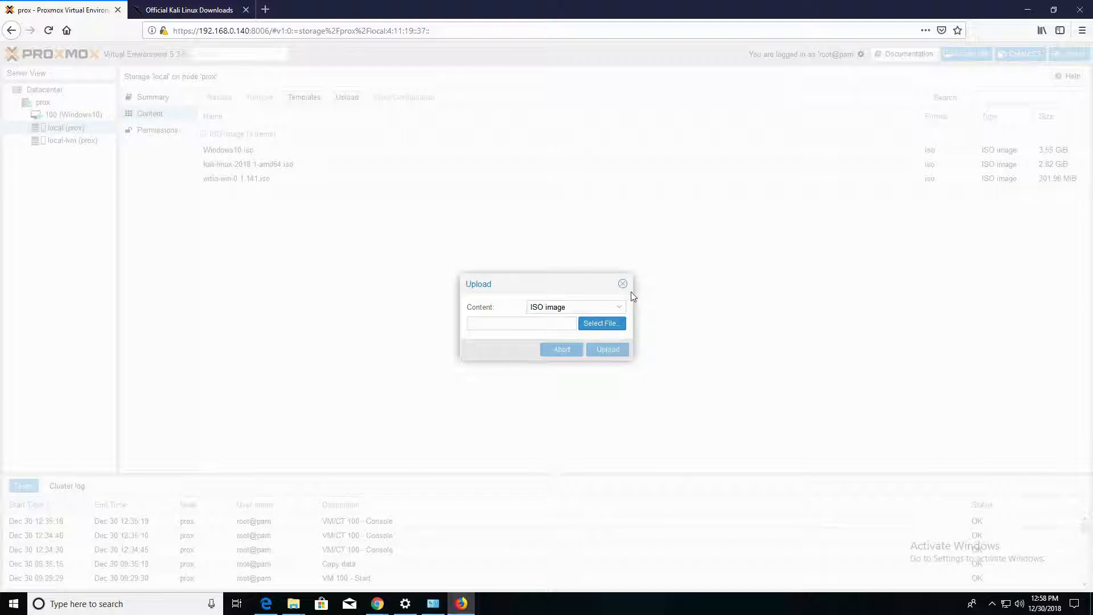
pyautogui.click(622, 283)
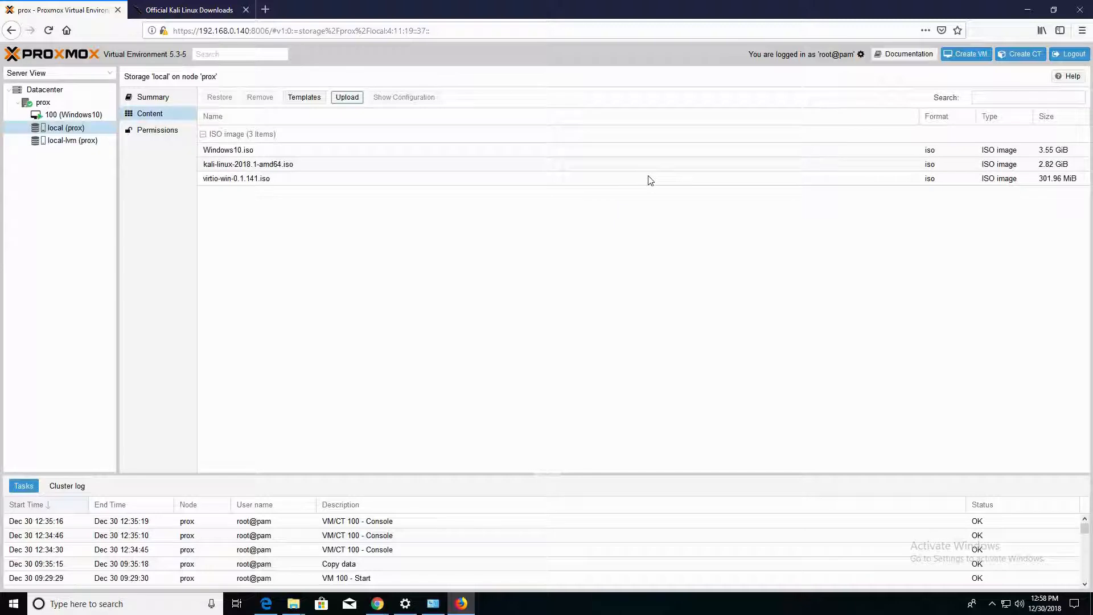
pyautogui.moveTo(270, 183)
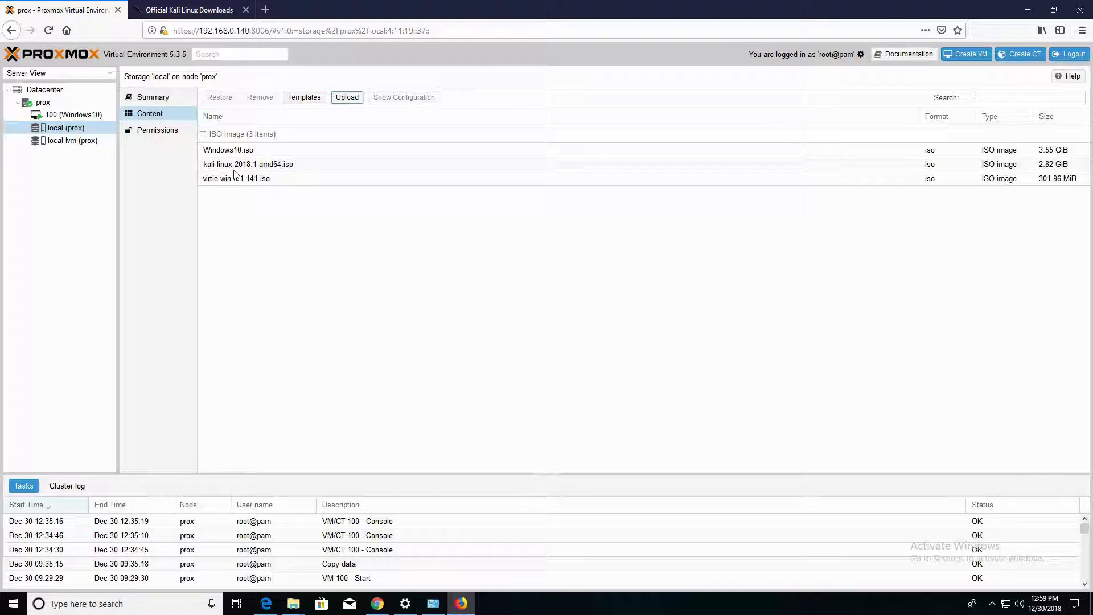
pyautogui.moveTo(264, 174)
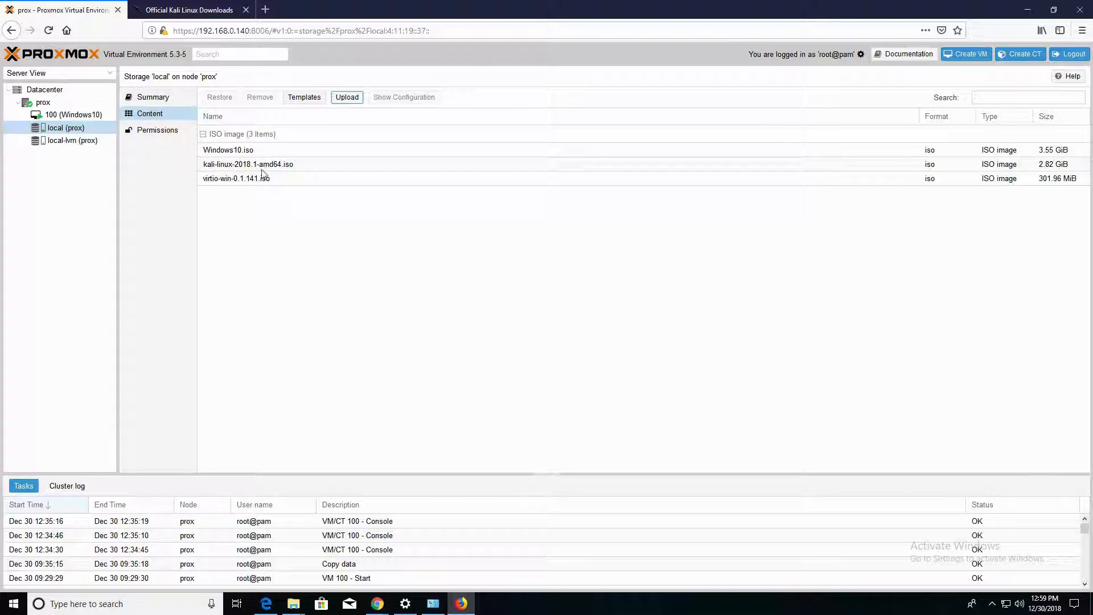
pyautogui.moveTo(173, 182)
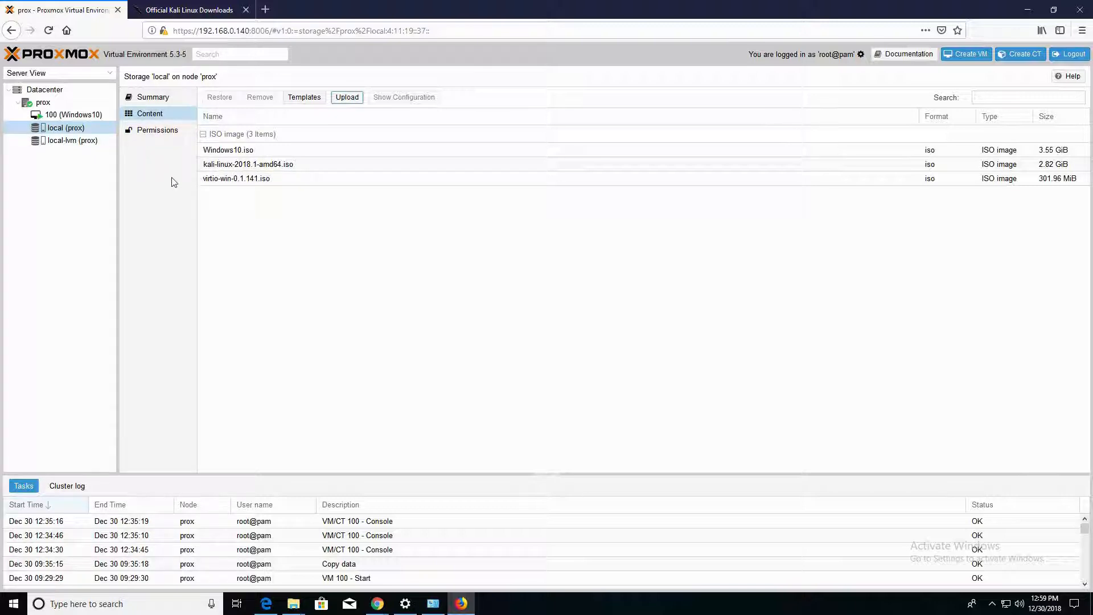
pyautogui.moveTo(742, 189)
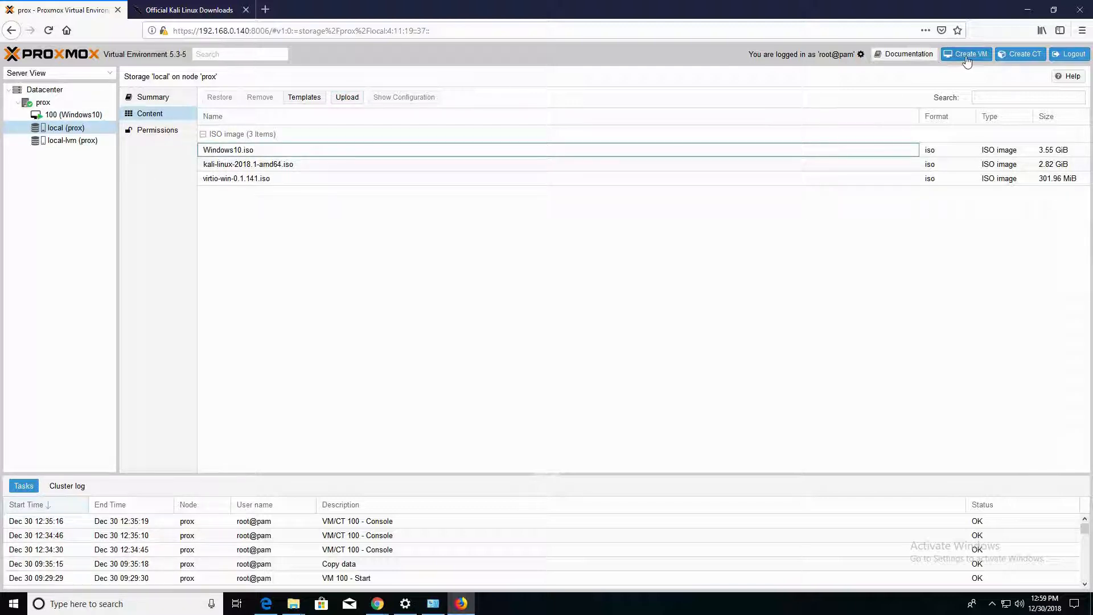
pyautogui.moveTo(971, 71)
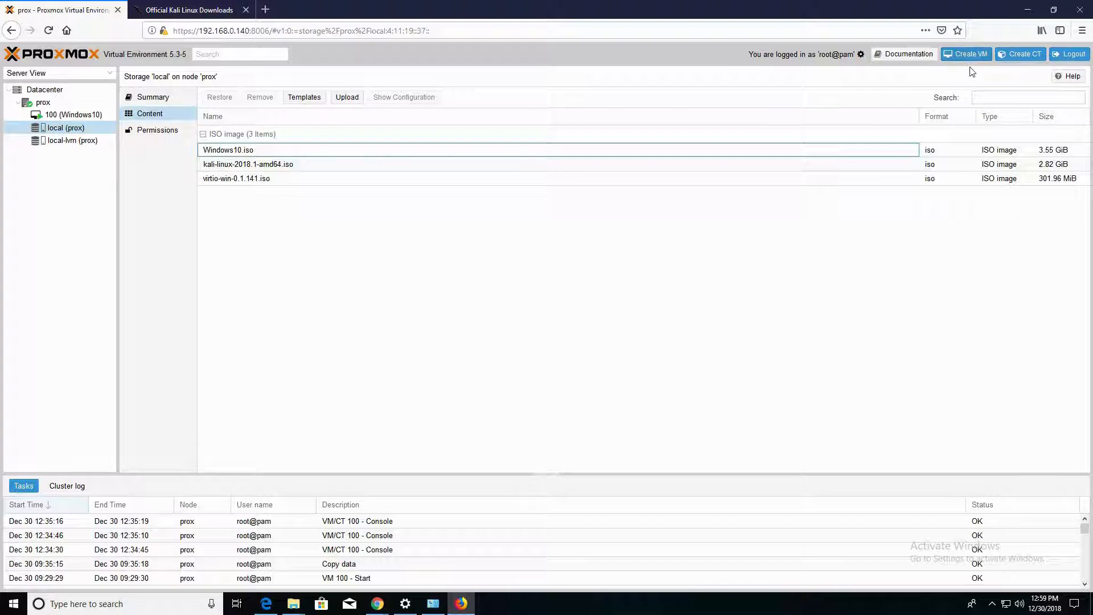
# Step: Create a new VM named KaliLinux and choose kali-linux-2018.1-amd64.iso as its install media
pyautogui.click(966, 53)
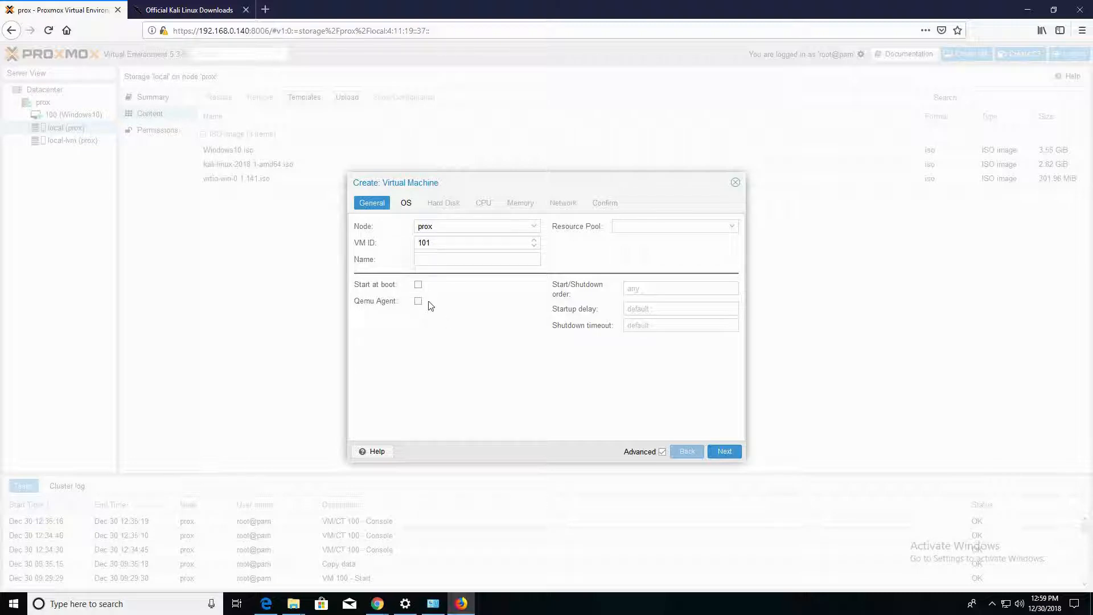
pyautogui.click(476, 260)
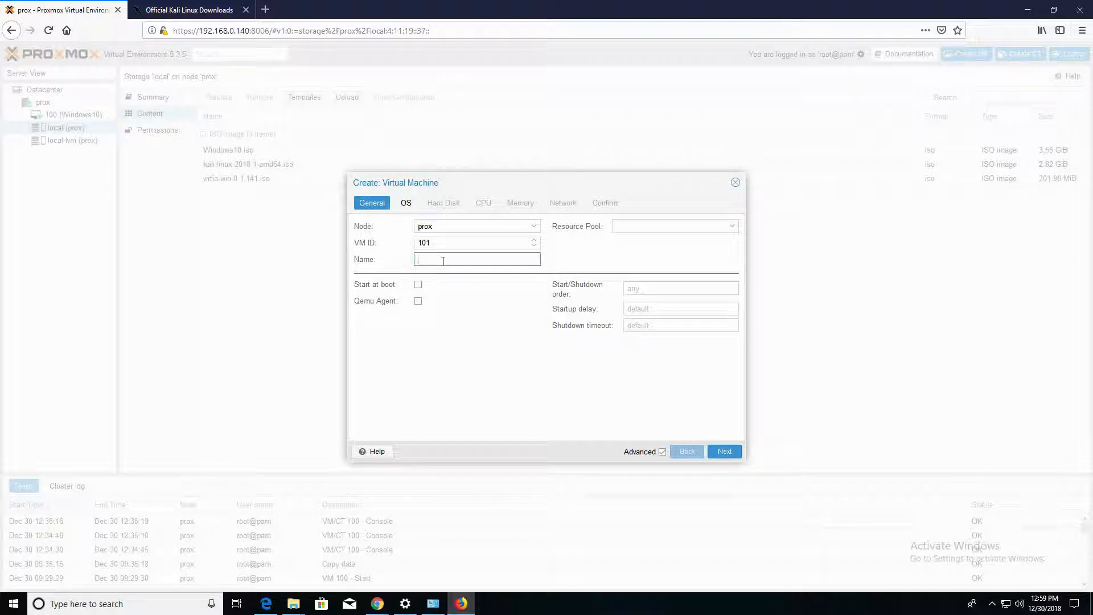
pyautogui.write('Kali Li')
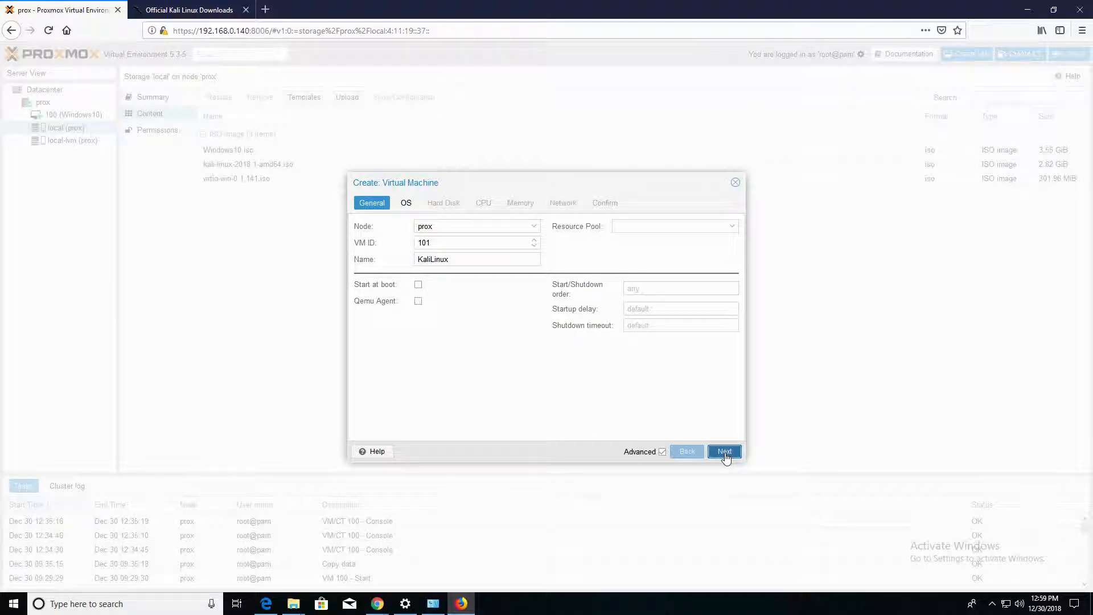
pyautogui.click(723, 450)
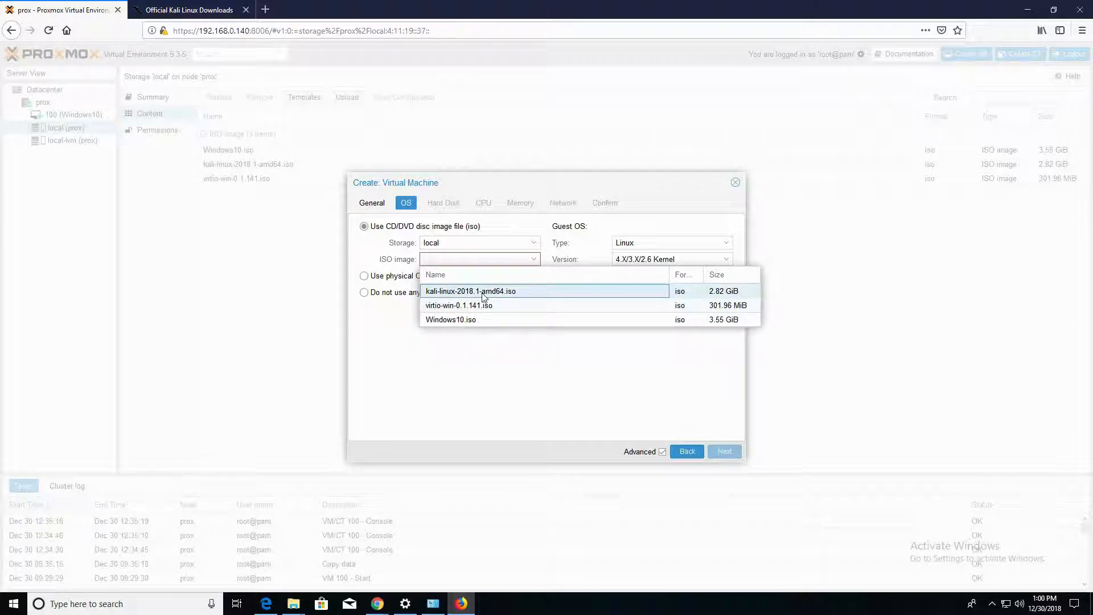
pyautogui.click(474, 291)
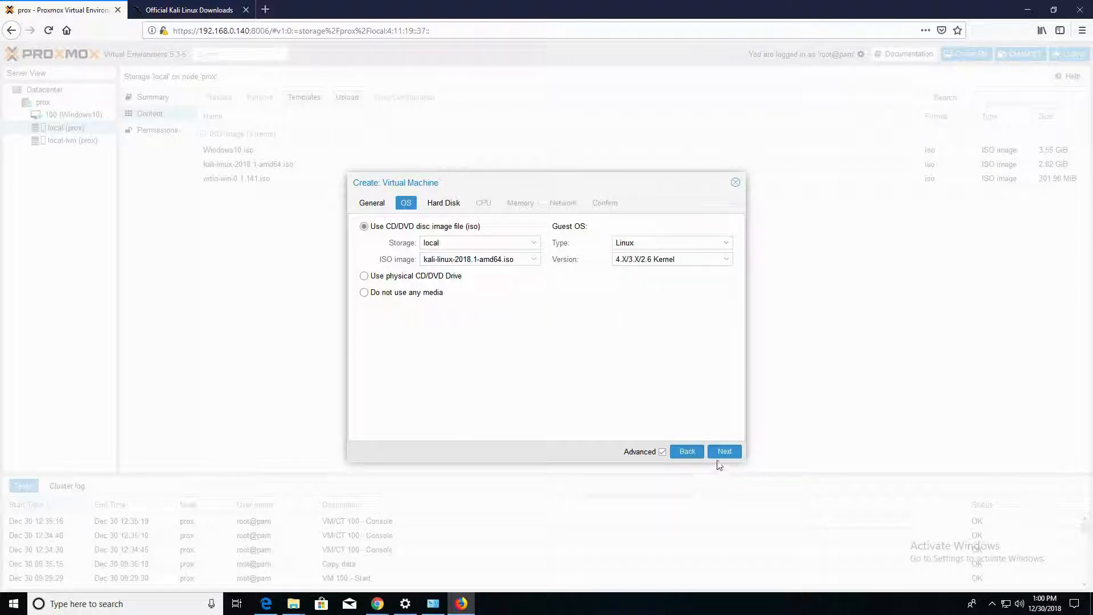
# Step: Give the VM a 32 GB disk, 2 CPU cores and 2048 MiB memory, reaching the network settings
pyautogui.click(724, 450)
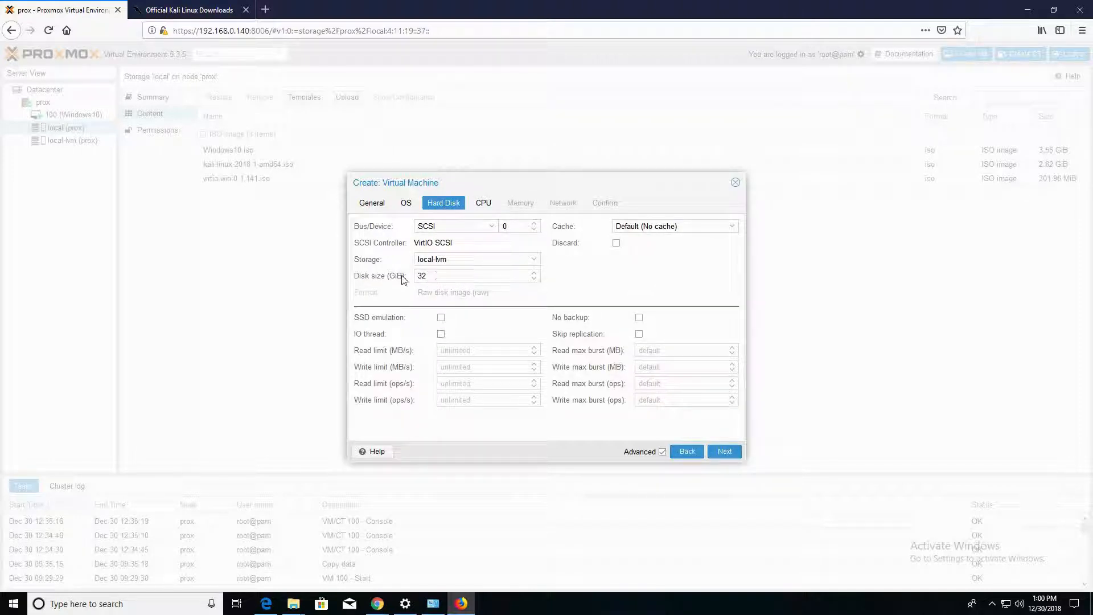
pyautogui.click(477, 275)
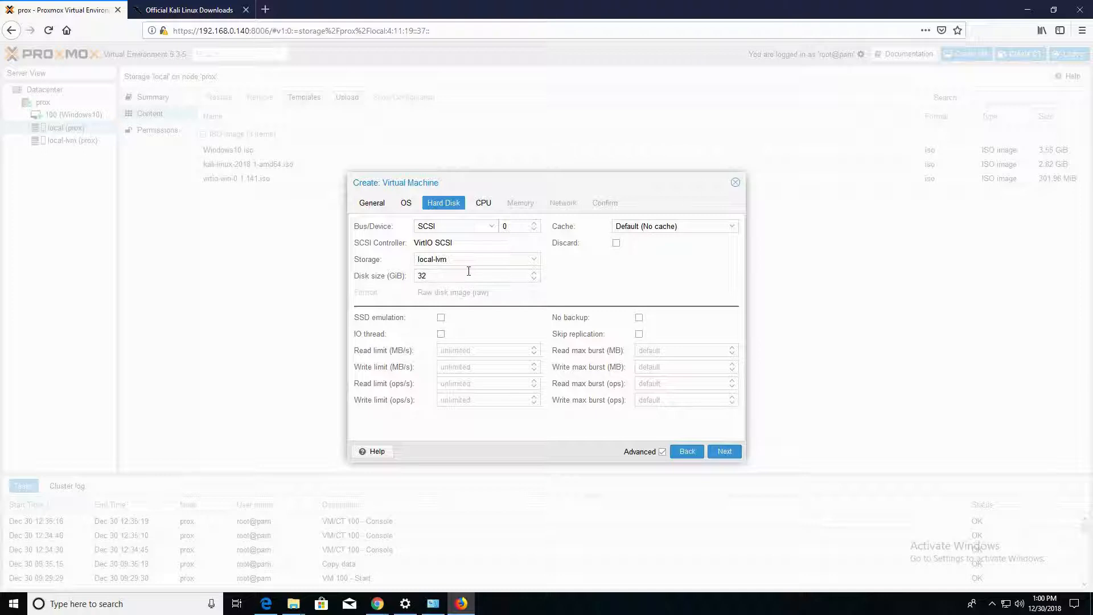
pyautogui.moveTo(431, 286)
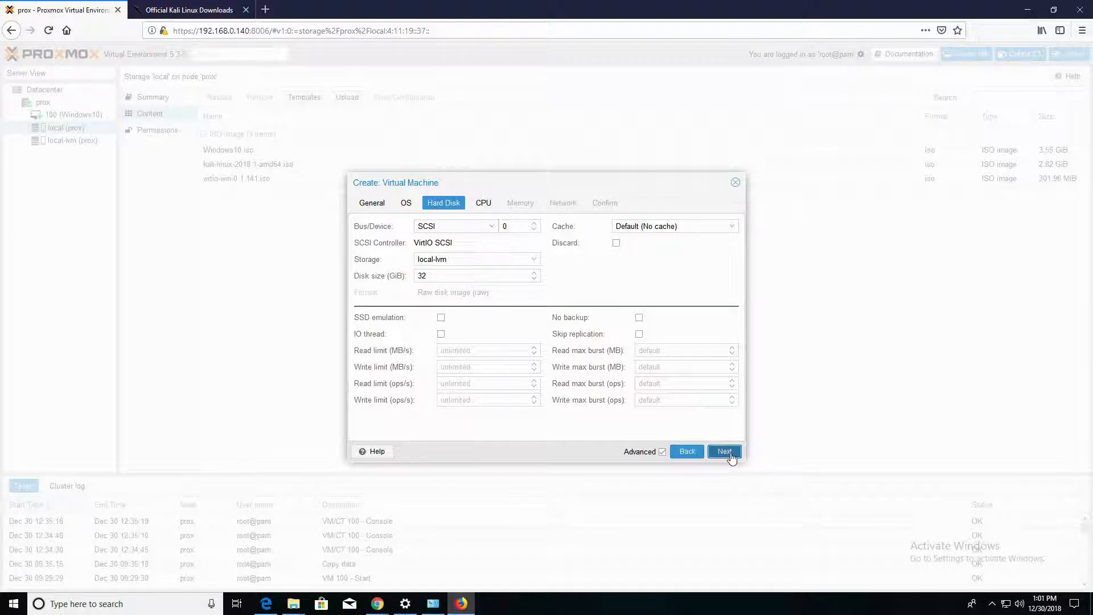
pyautogui.click(724, 451)
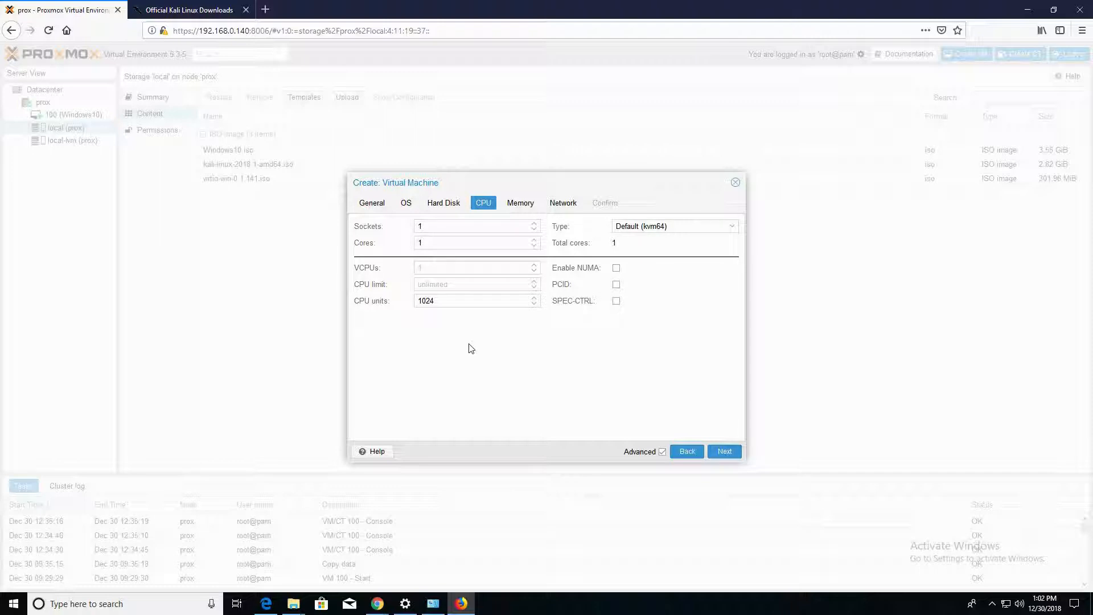
pyautogui.moveTo(442, 218)
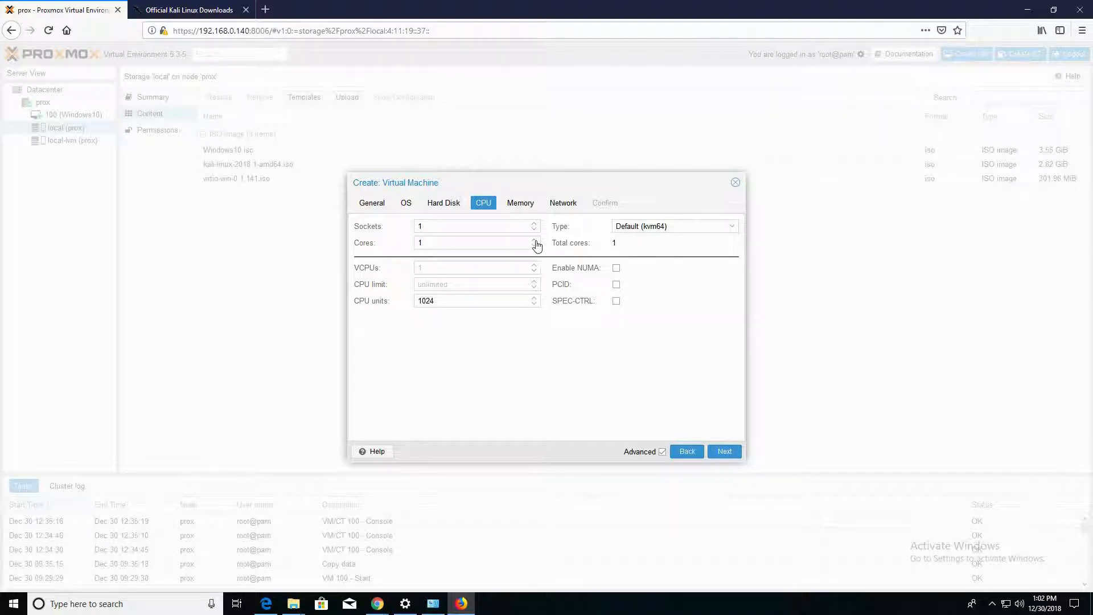
pyautogui.click(534, 239)
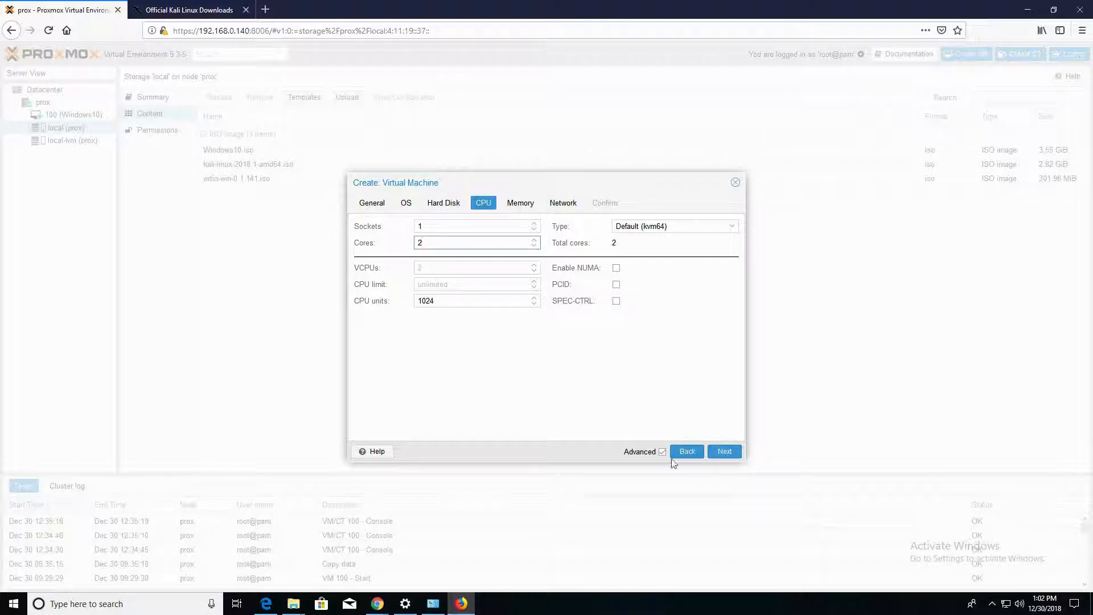
pyautogui.click(724, 451)
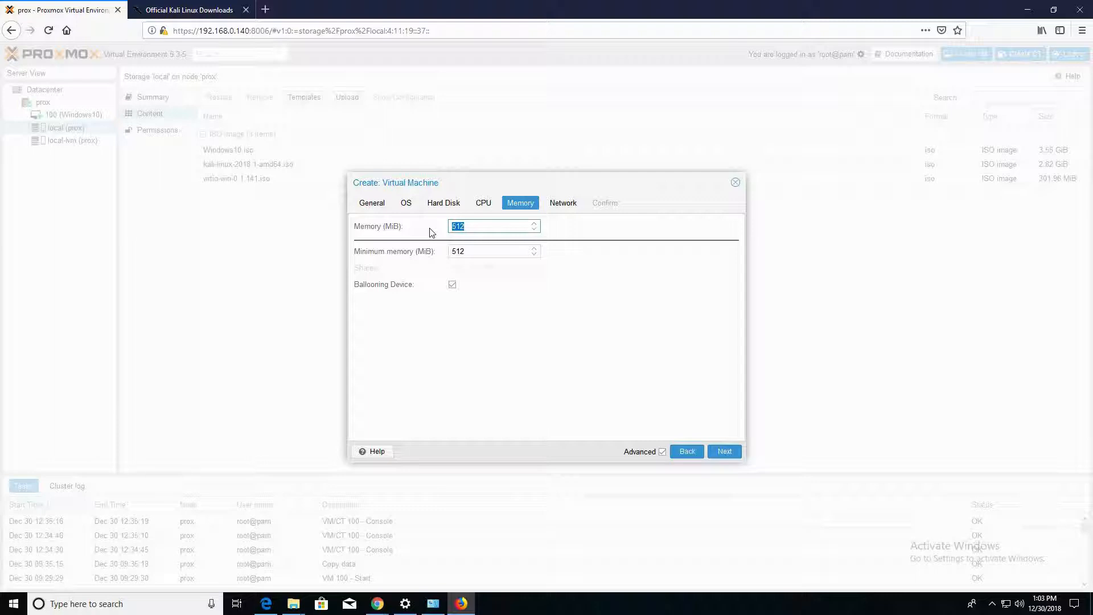
pyautogui.write('20')
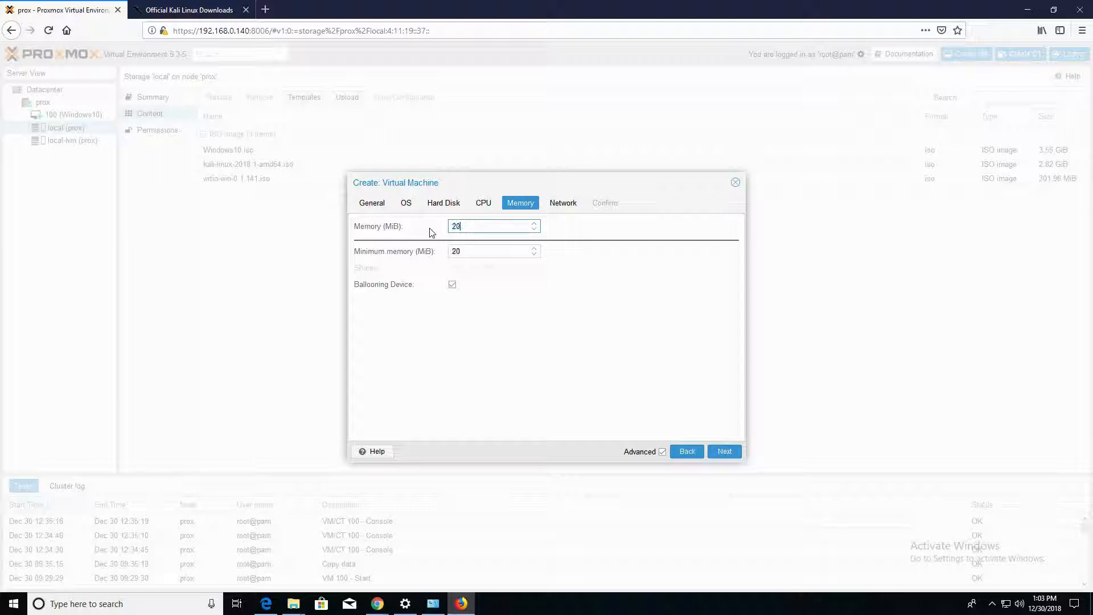
pyautogui.write('2048')
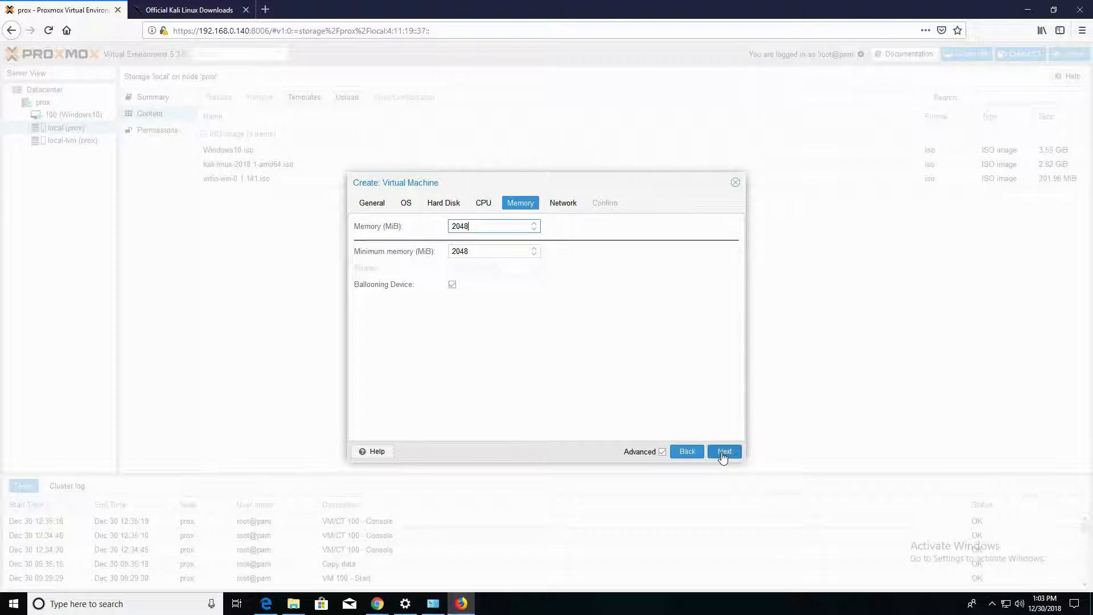
pyautogui.click(724, 451)
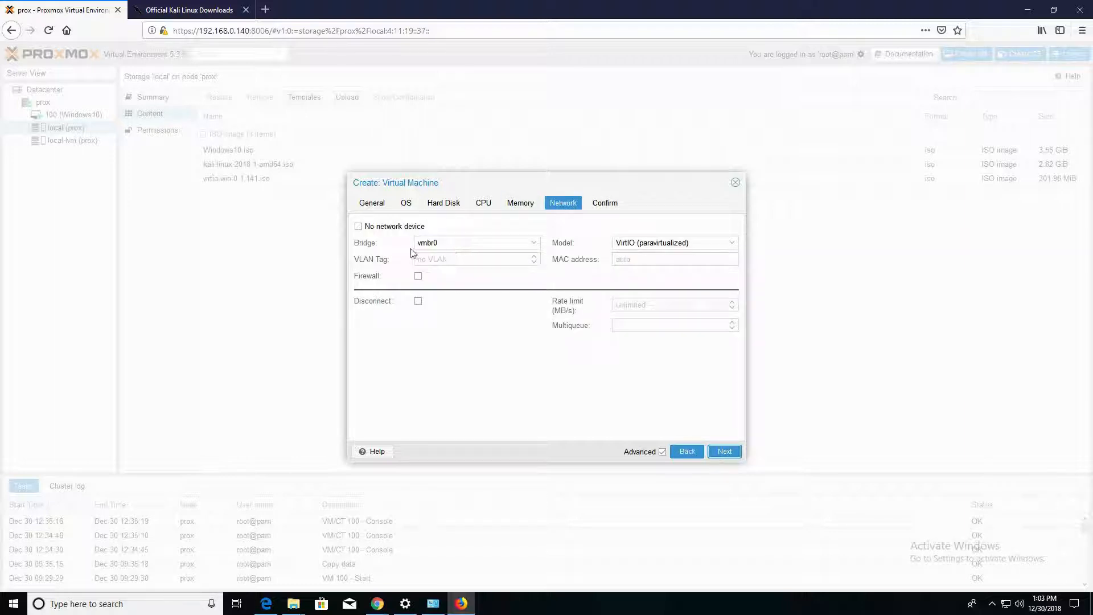
pyautogui.moveTo(450, 273)
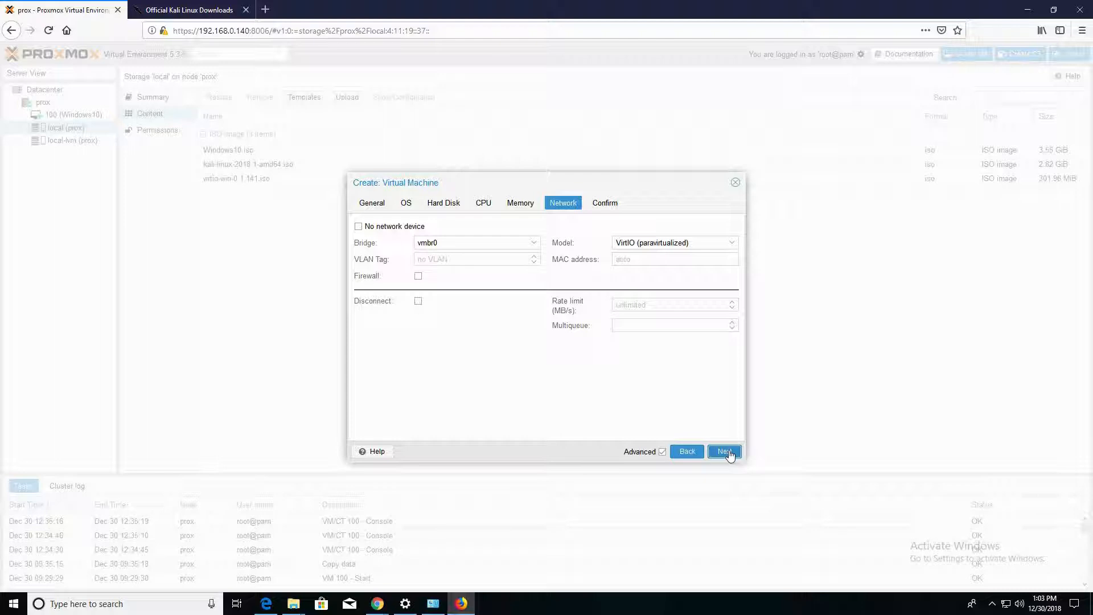
# Step: Finish creating VM 101 KaliLinux and start it from the tree's context menu
pyautogui.click(724, 451)
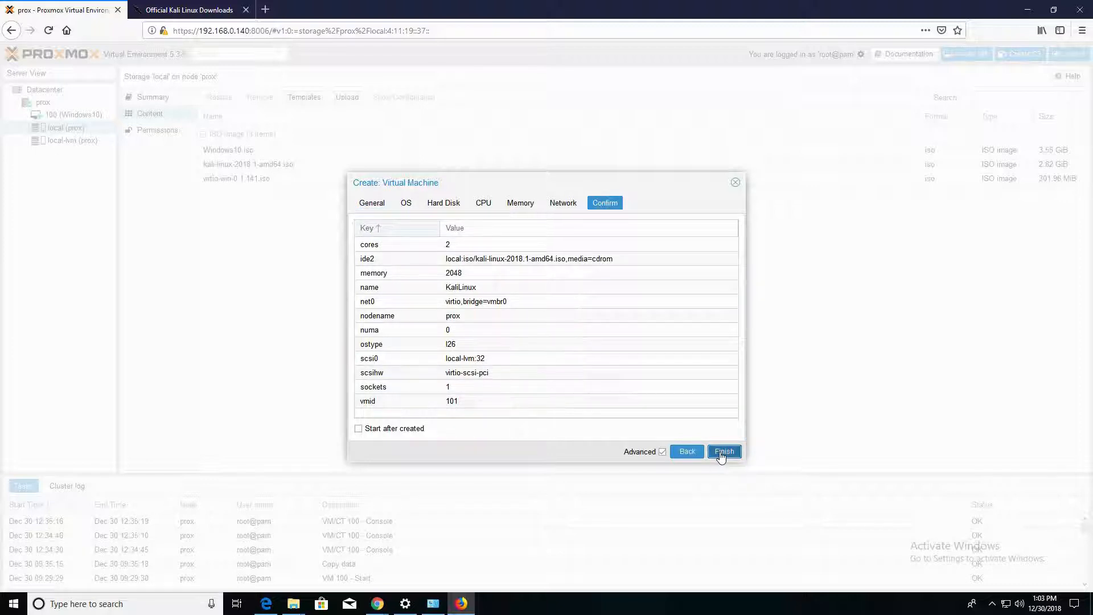
pyautogui.click(724, 451)
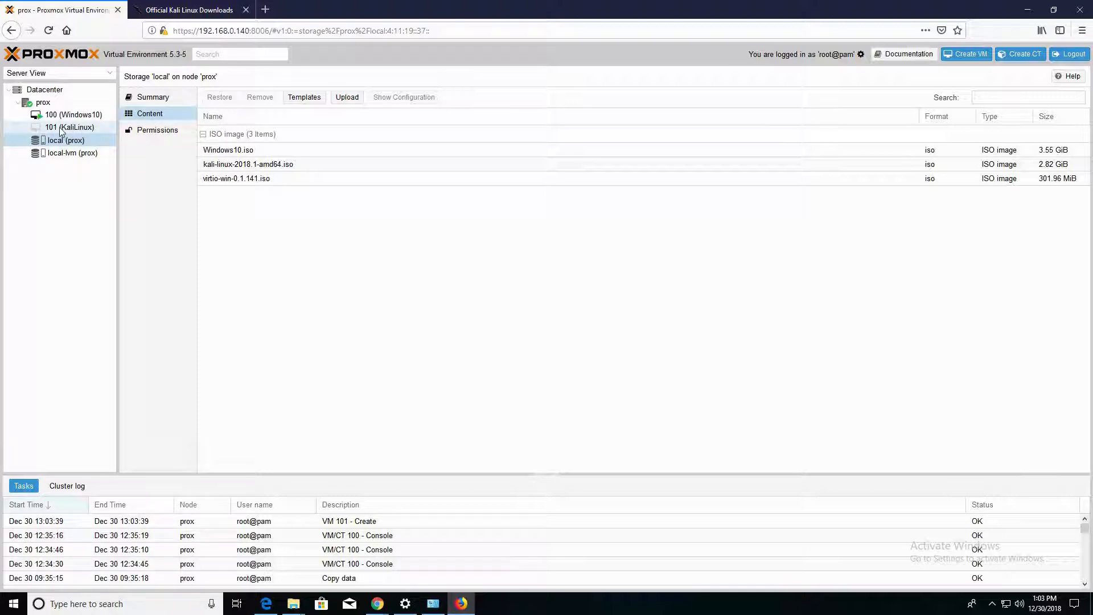
pyautogui.click(69, 127)
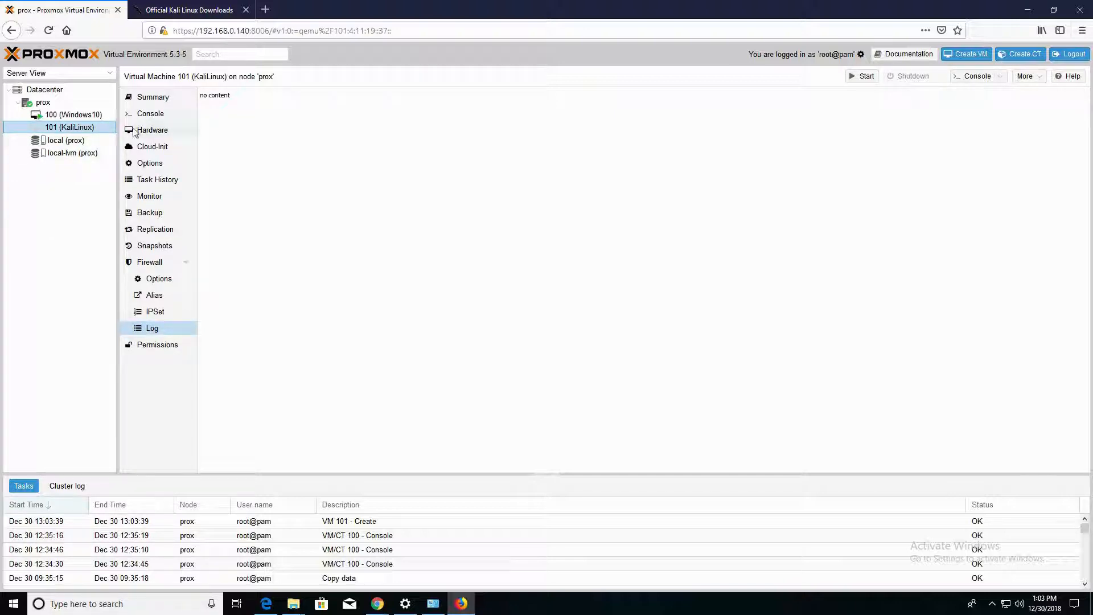
pyautogui.moveTo(753, 83)
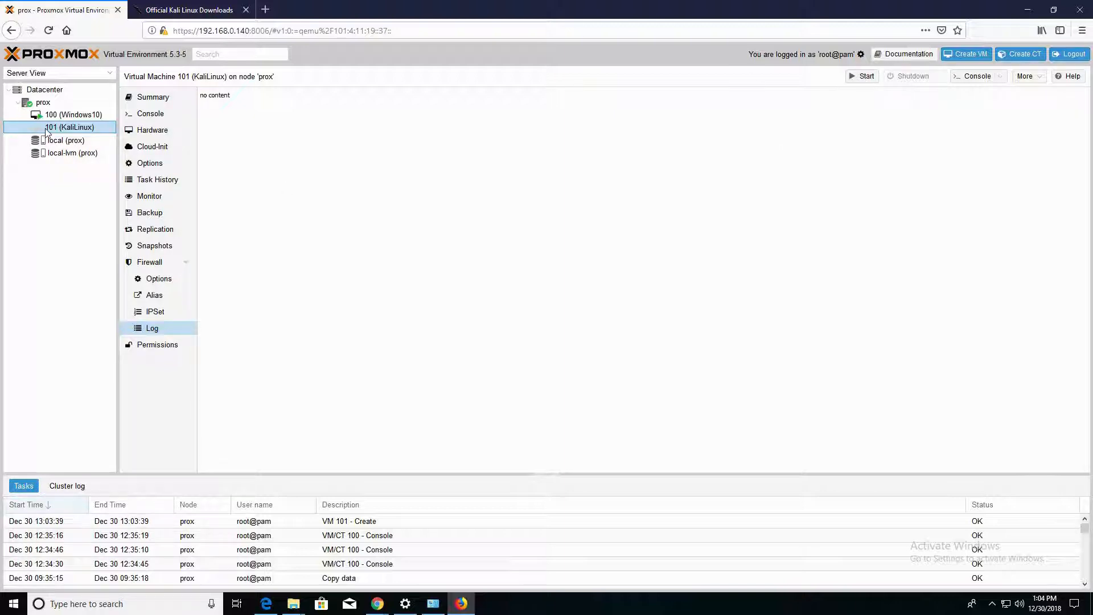
pyautogui.rightClick(69, 127)
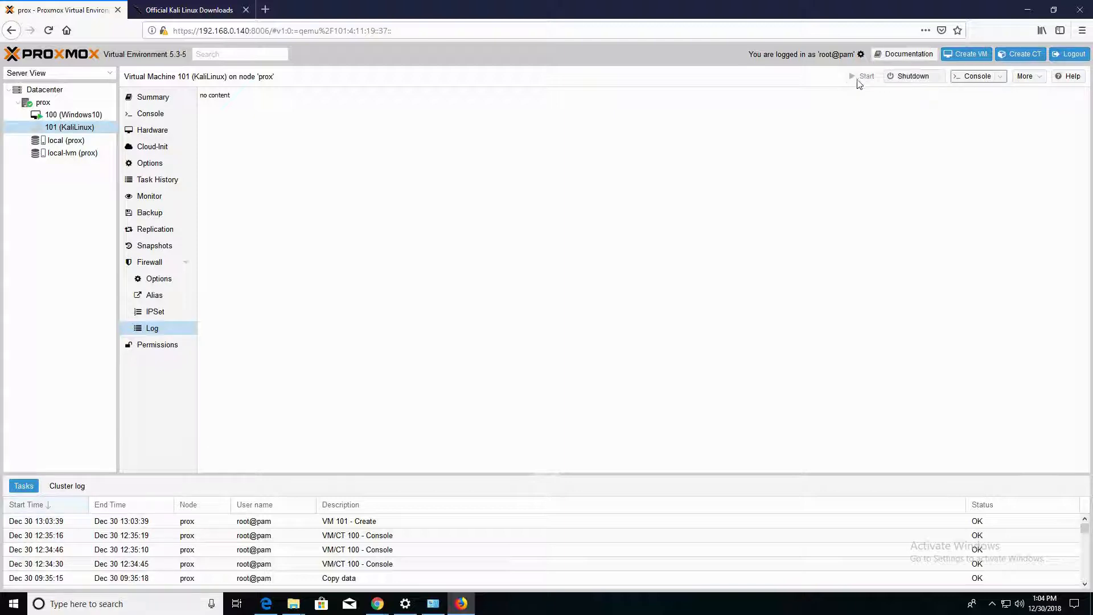
# Step: Open VM 101's summary and its noVNC console showing the Kali boot menu
pyautogui.click(867, 75)
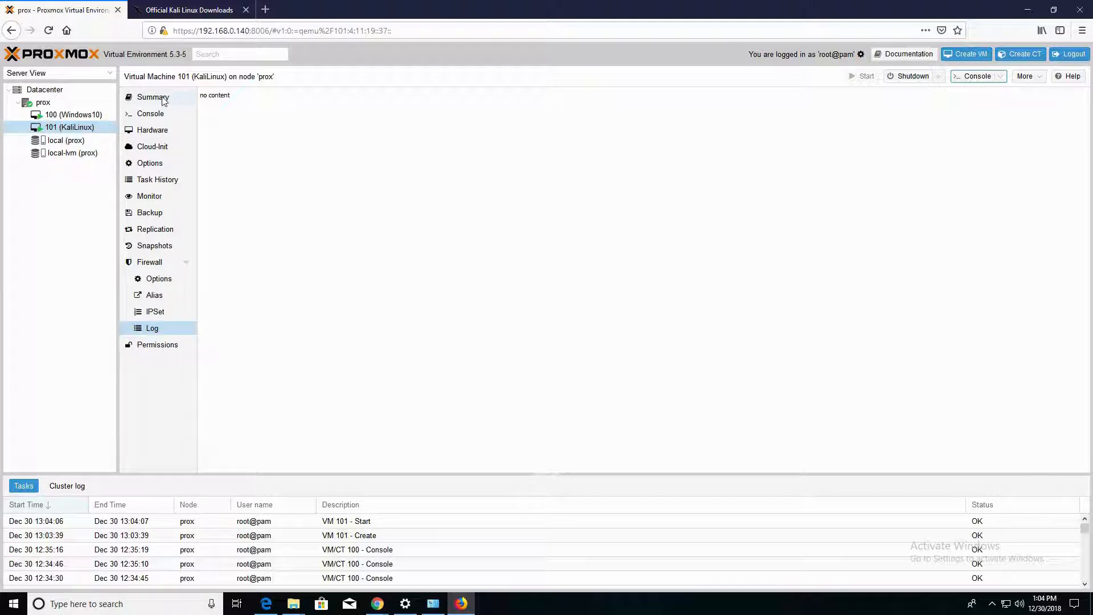
pyautogui.click(152, 97)
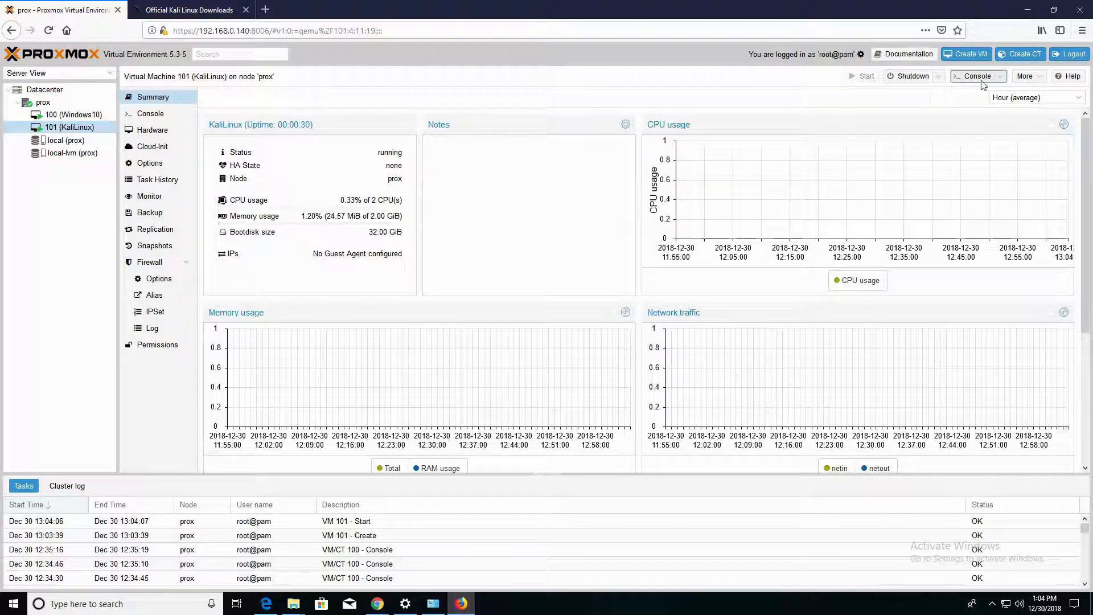
pyautogui.click(974, 75)
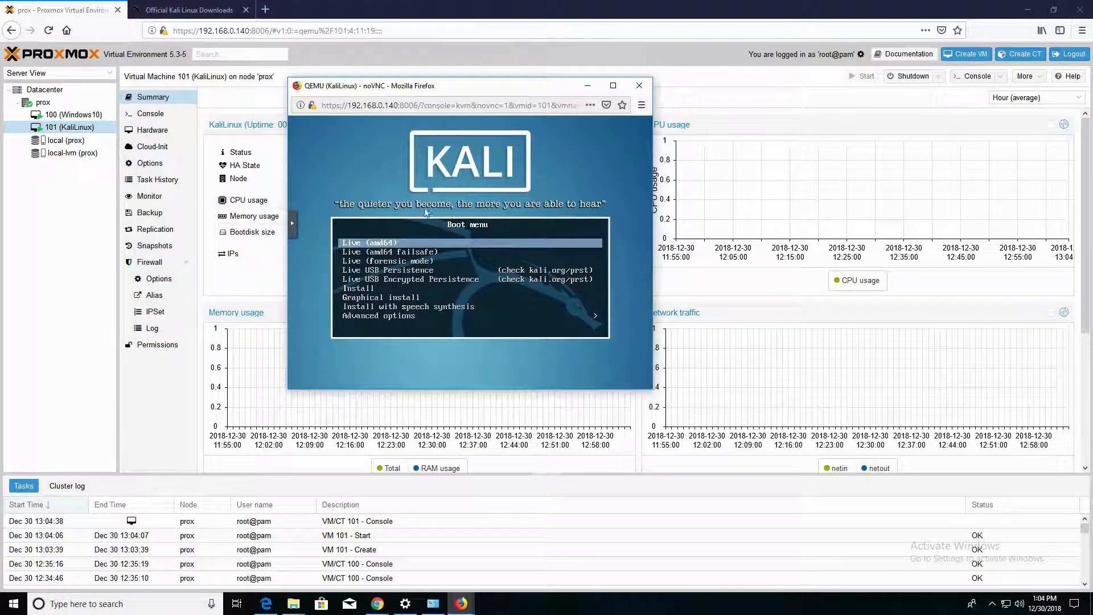
pyautogui.moveTo(447, 178)
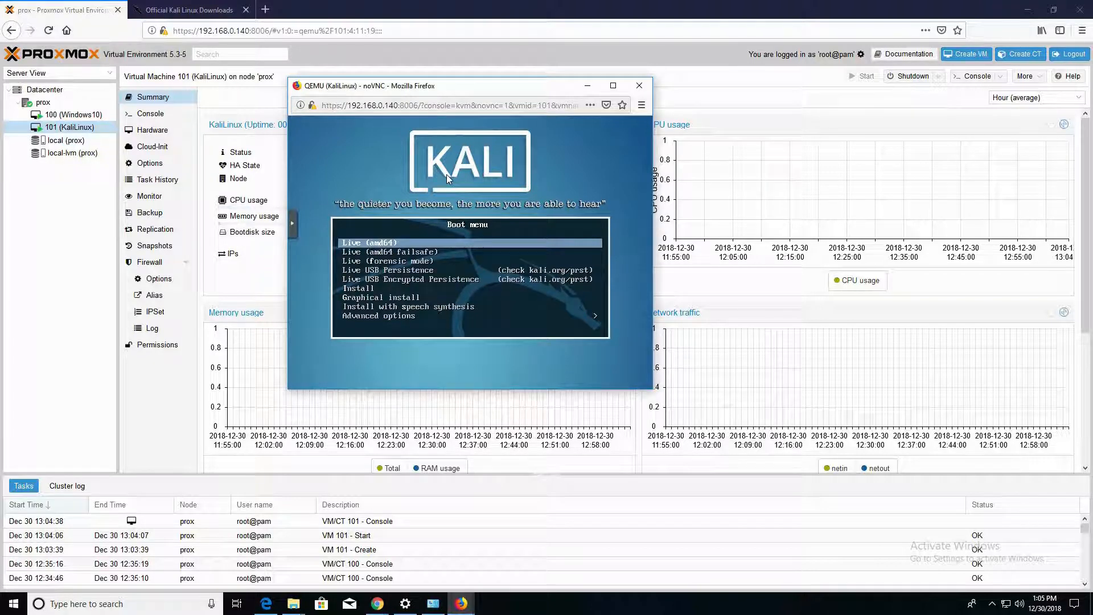
# Step: Launch the installer and accept English, United States and the American English keymap
pyautogui.press('Down')
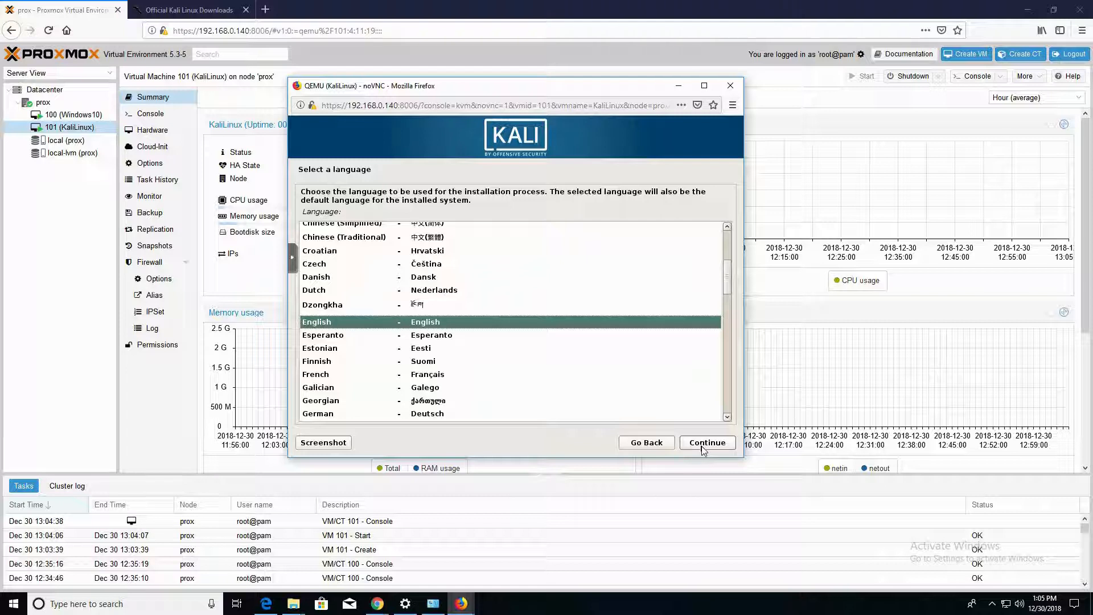
pyautogui.click(706, 442)
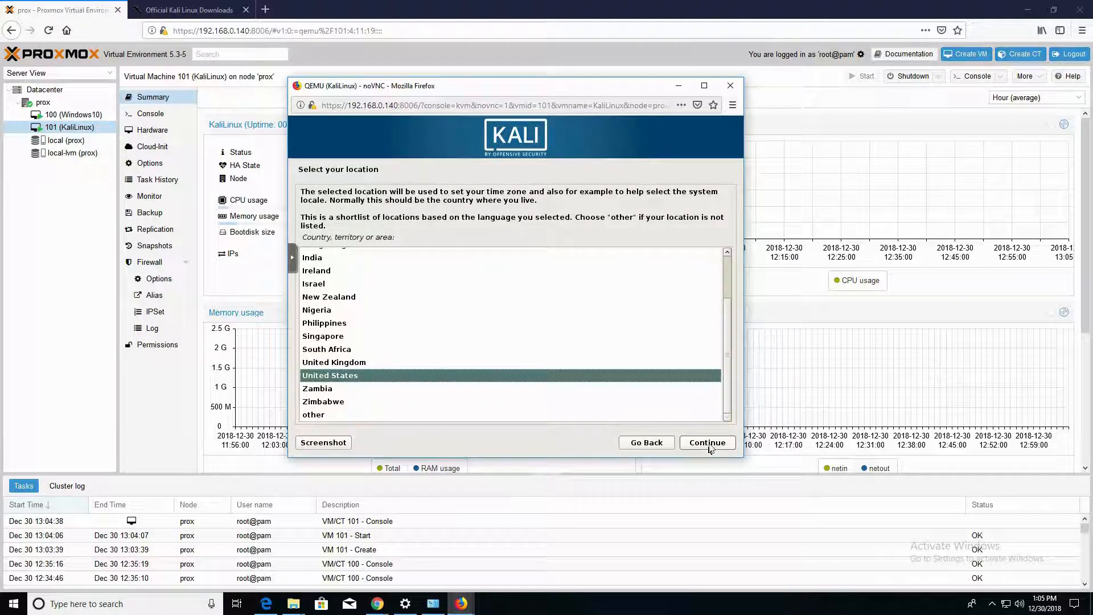
pyautogui.click(706, 442)
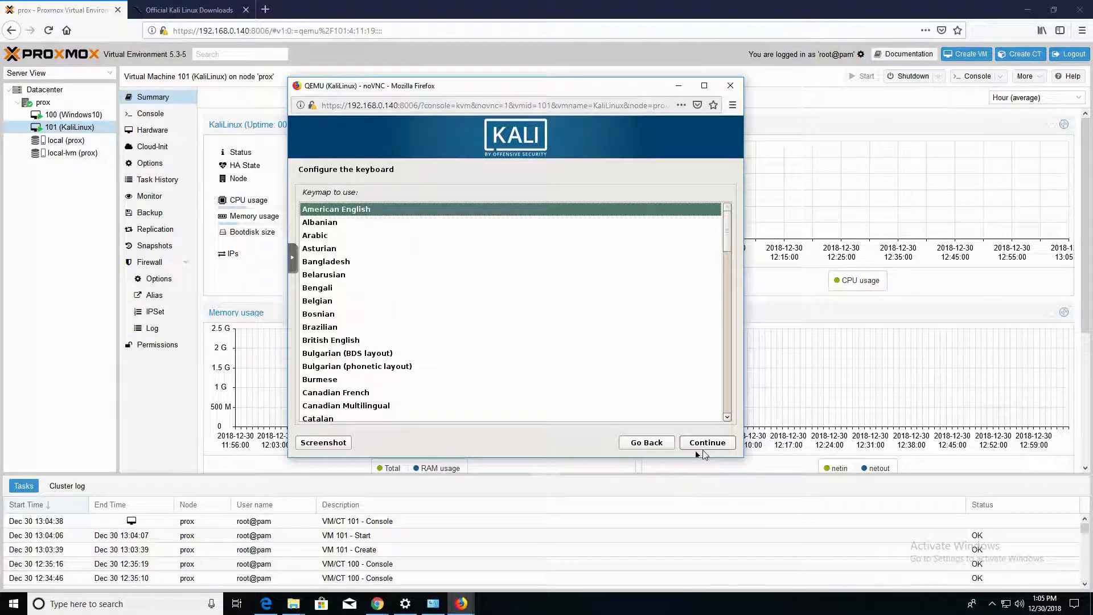
pyautogui.click(706, 442)
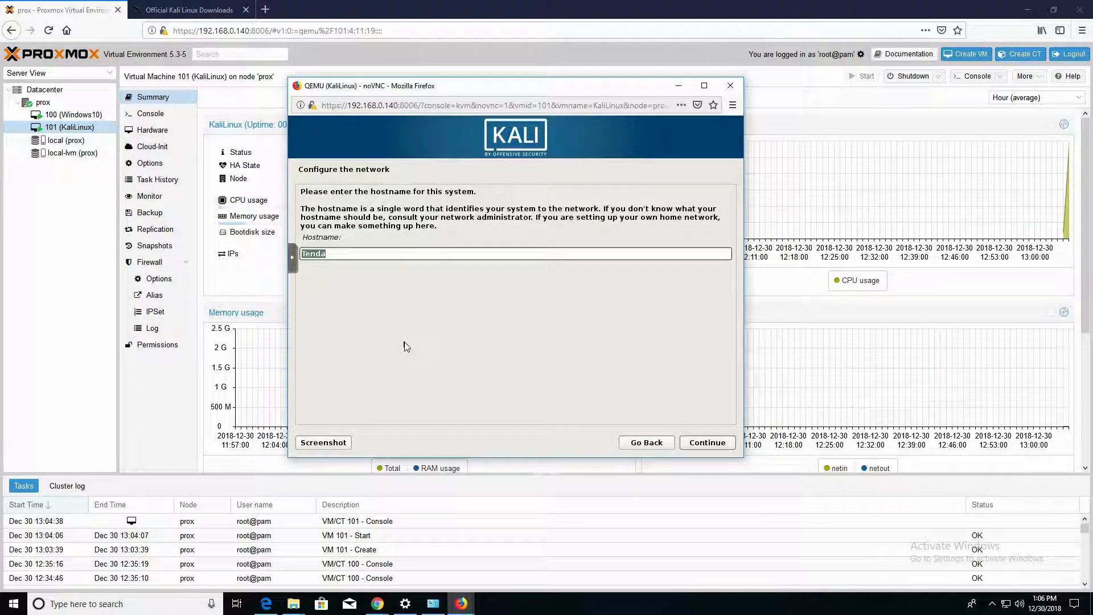
pyautogui.write('K')
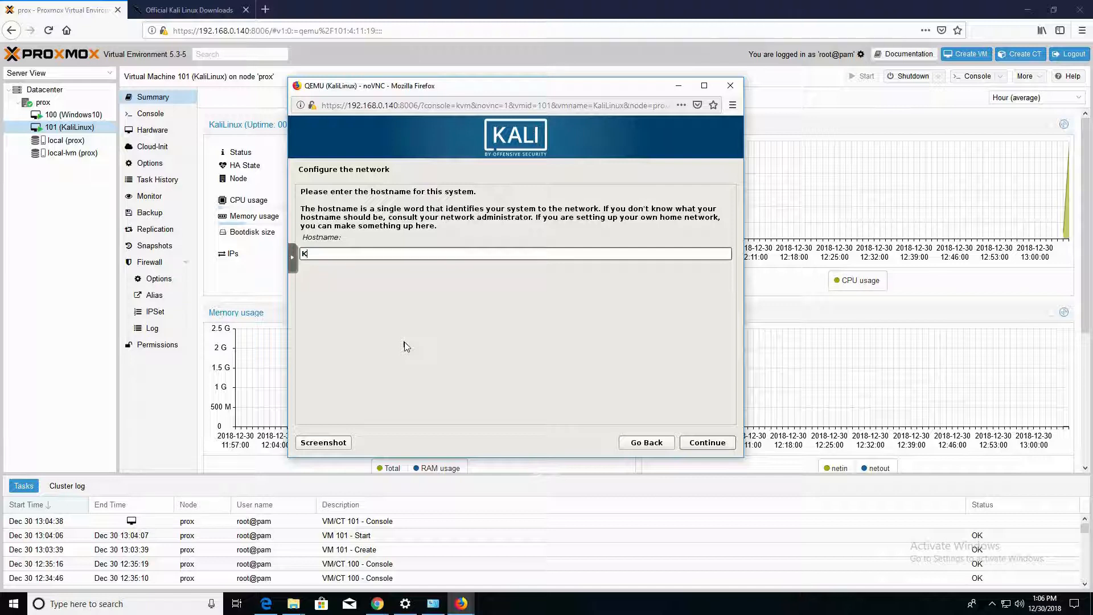
pyautogui.write('ali')
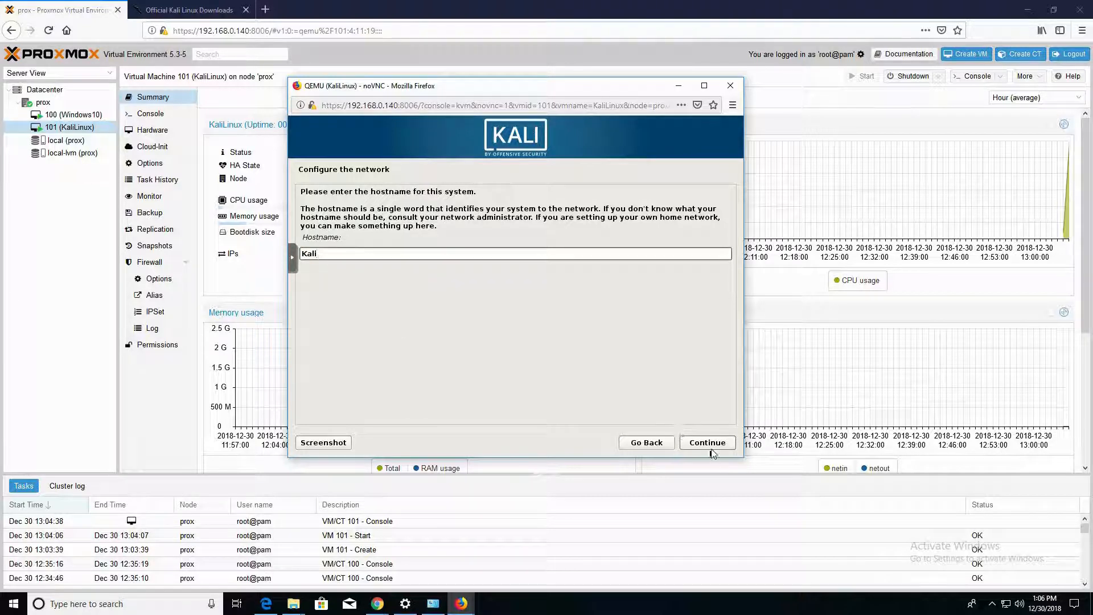
pyautogui.click(705, 442)
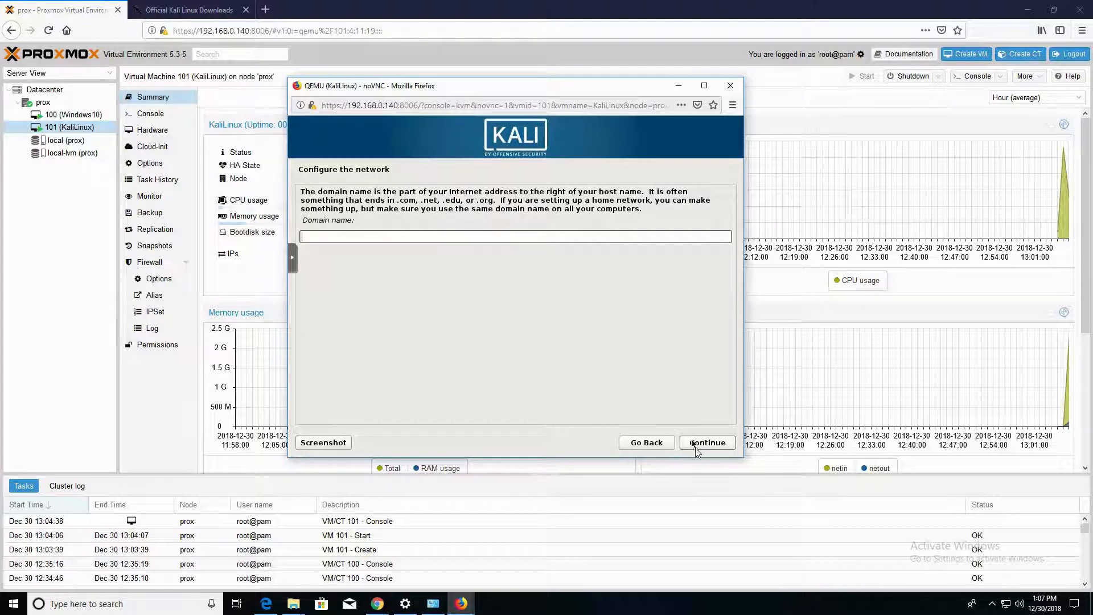
pyautogui.click(706, 442)
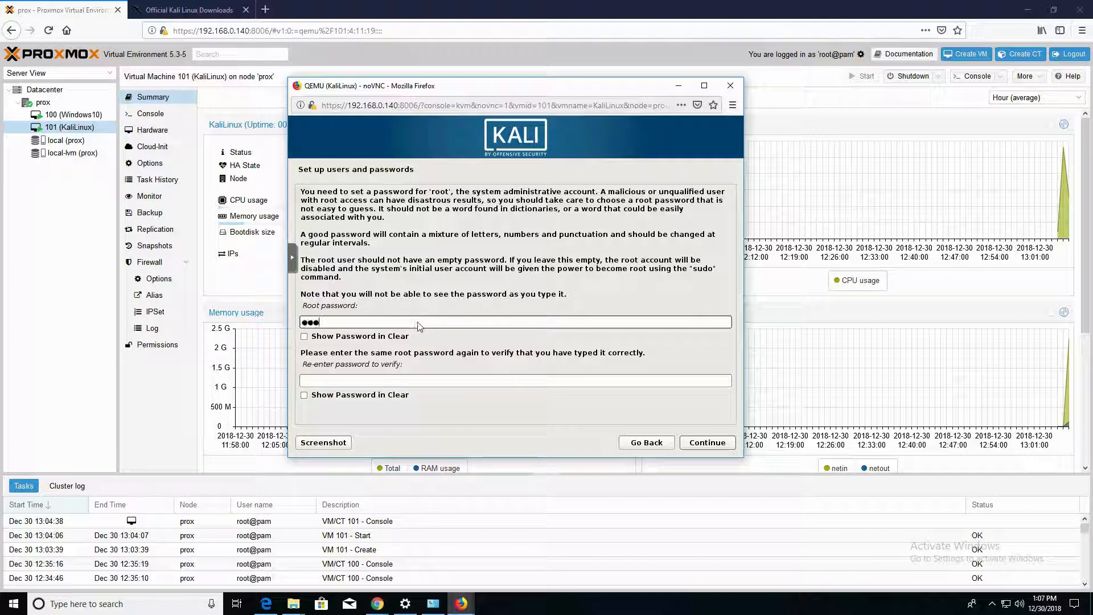
pyautogui.write('password')
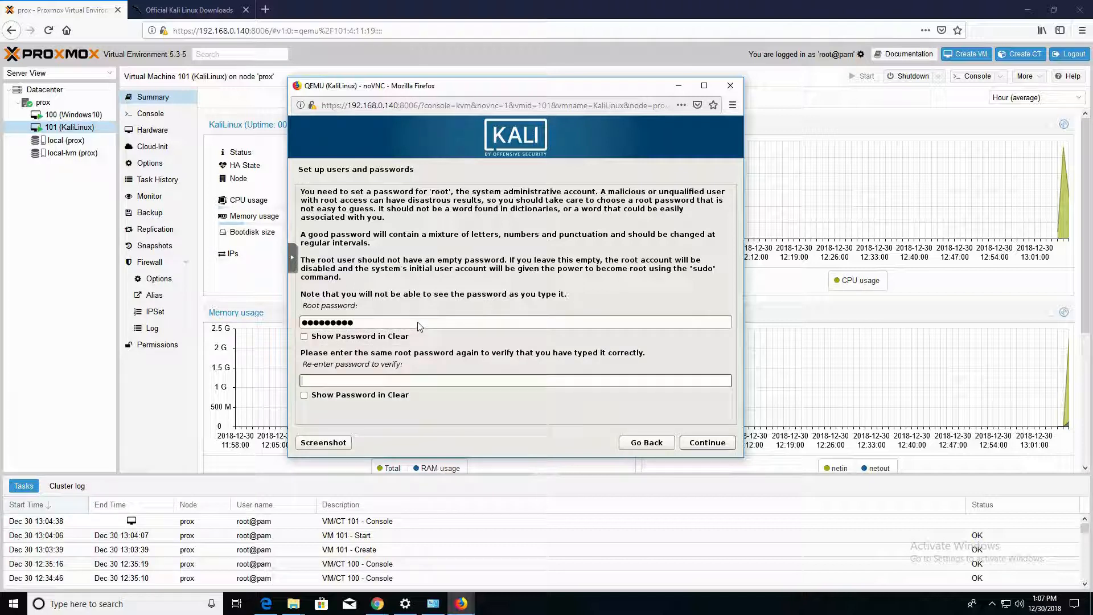
pyautogui.write('password')
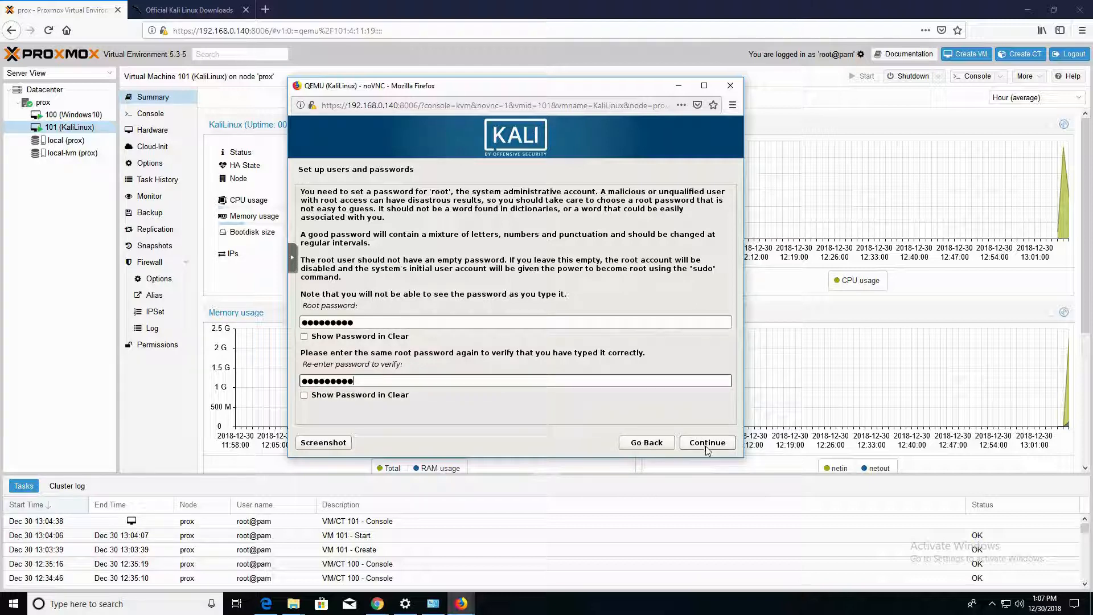
pyautogui.click(706, 441)
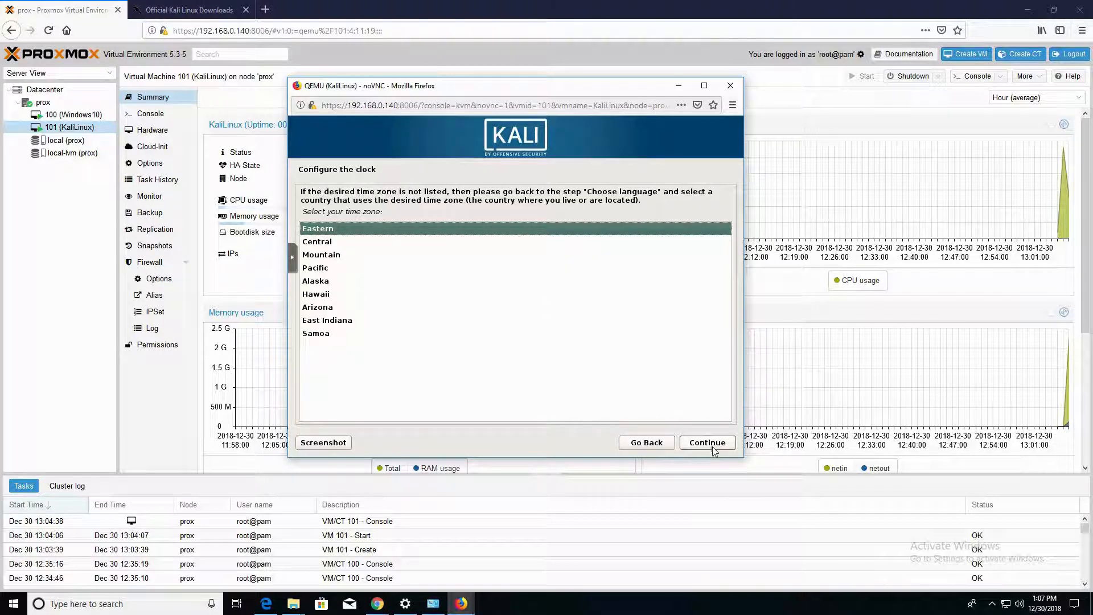
# Step: Accept the Eastern time zone and guided-partition the 34.4 GB QEMU disk as one partition, writing changes
pyautogui.click(705, 442)
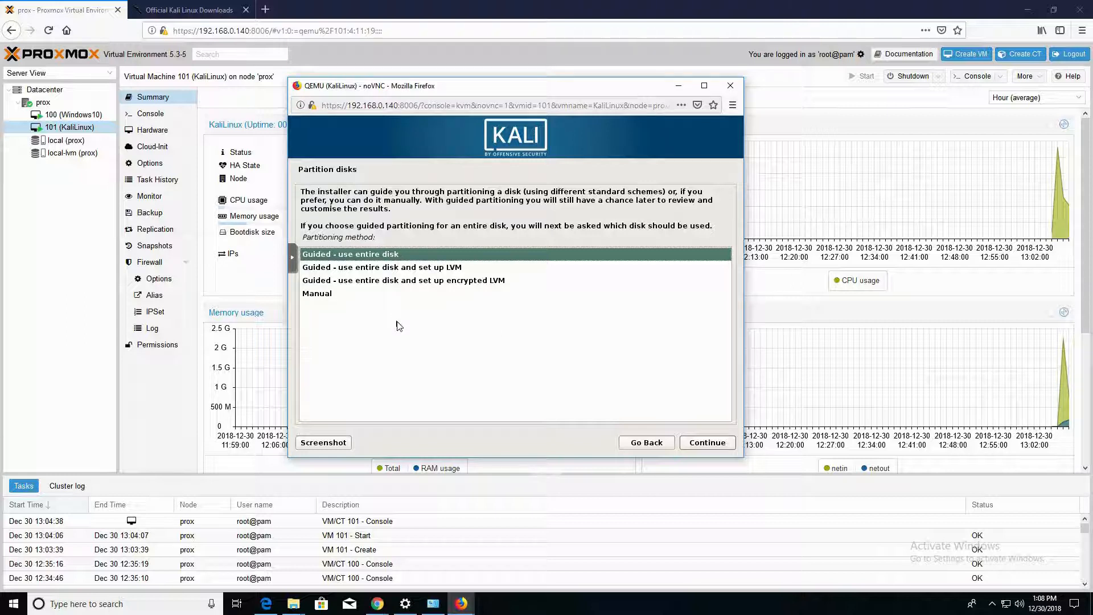
pyautogui.moveTo(394, 323)
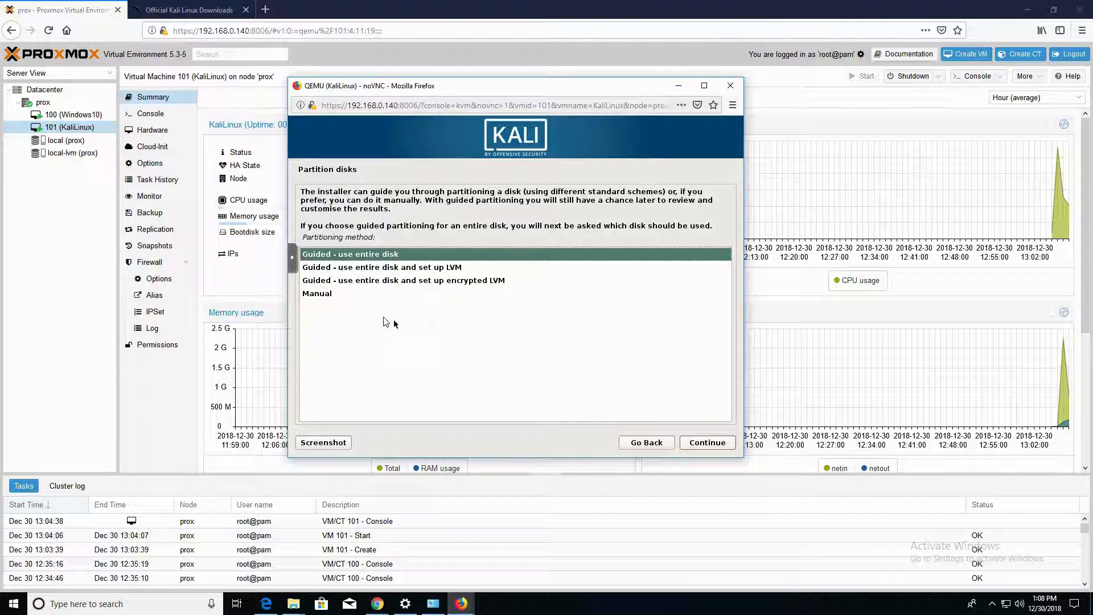
pyautogui.moveTo(606, 377)
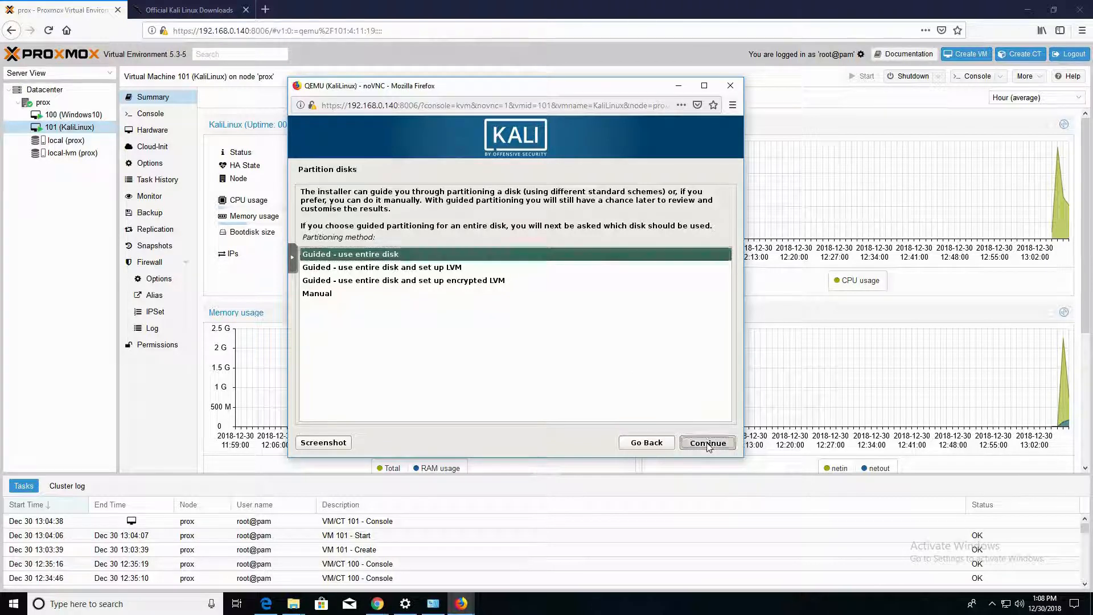
pyautogui.click(706, 442)
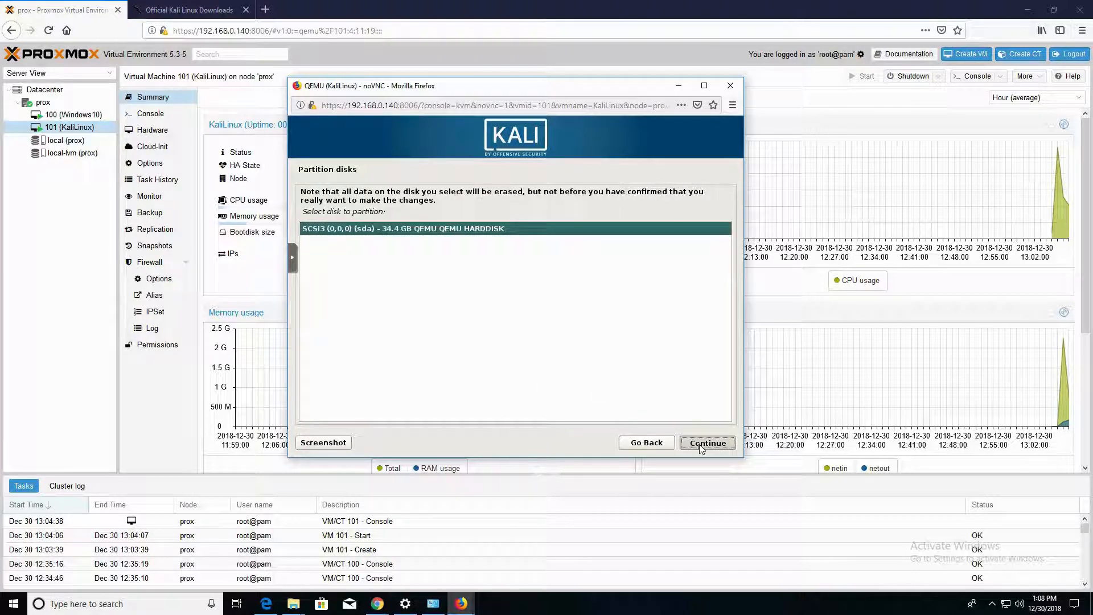
pyautogui.click(705, 443)
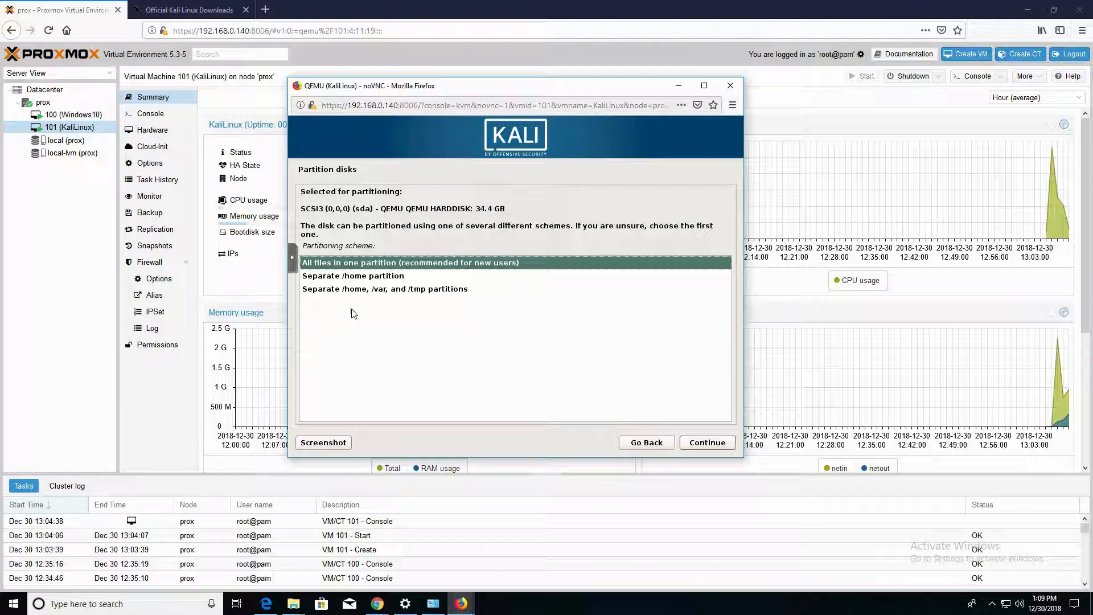
pyautogui.moveTo(352, 302)
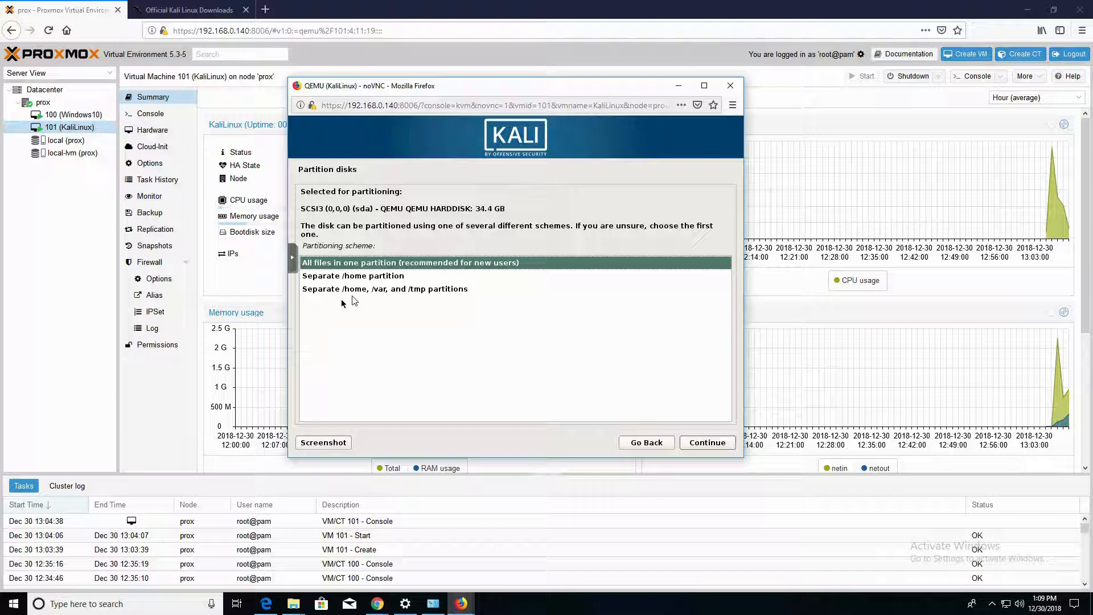
pyautogui.moveTo(366, 292)
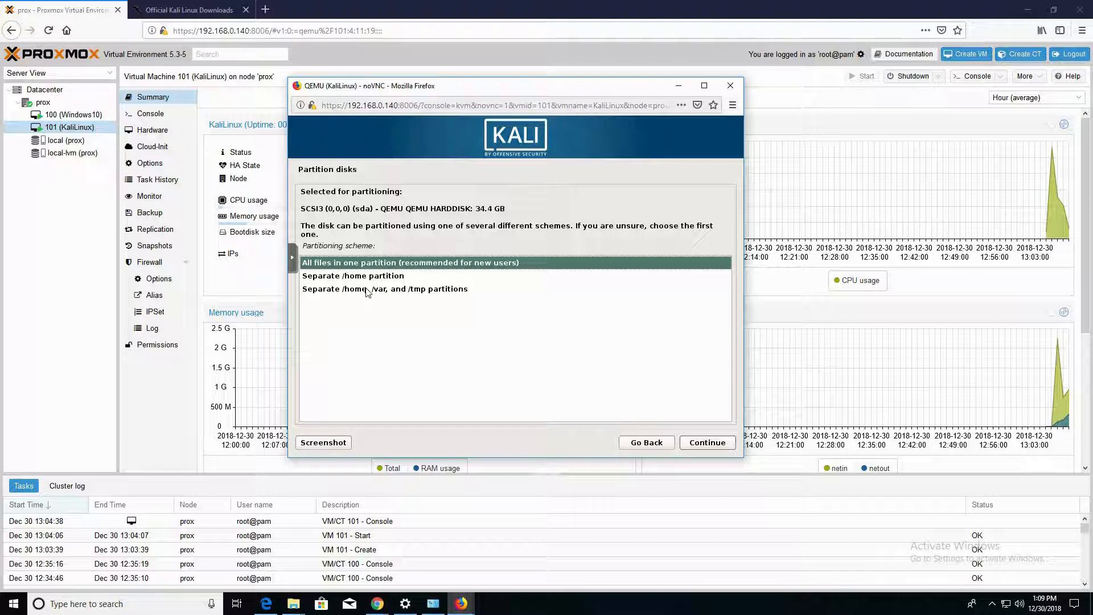
pyautogui.moveTo(399, 272)
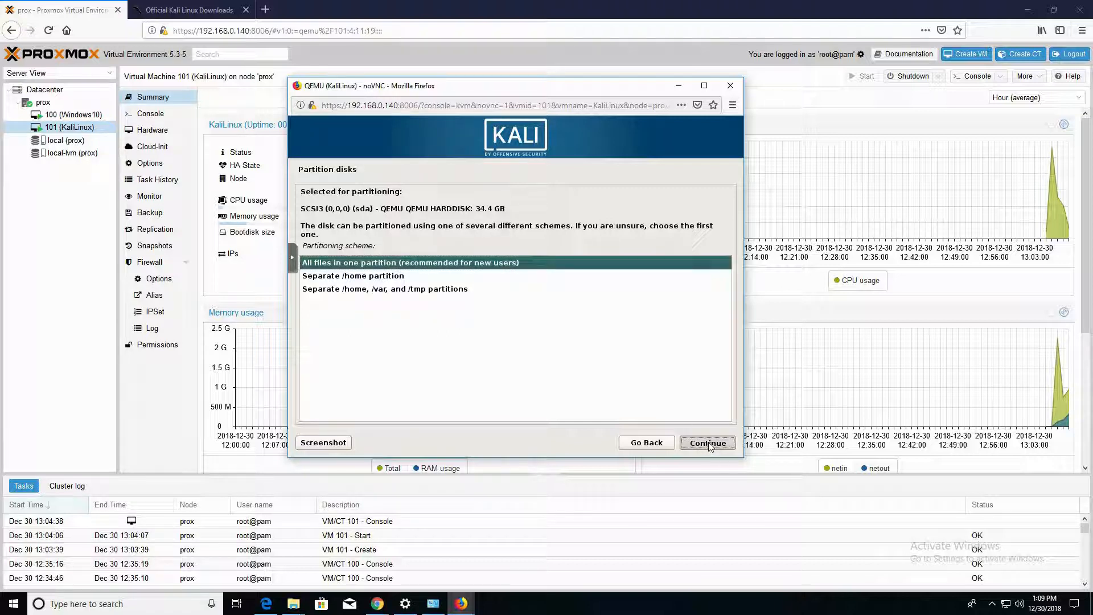
pyautogui.click(705, 442)
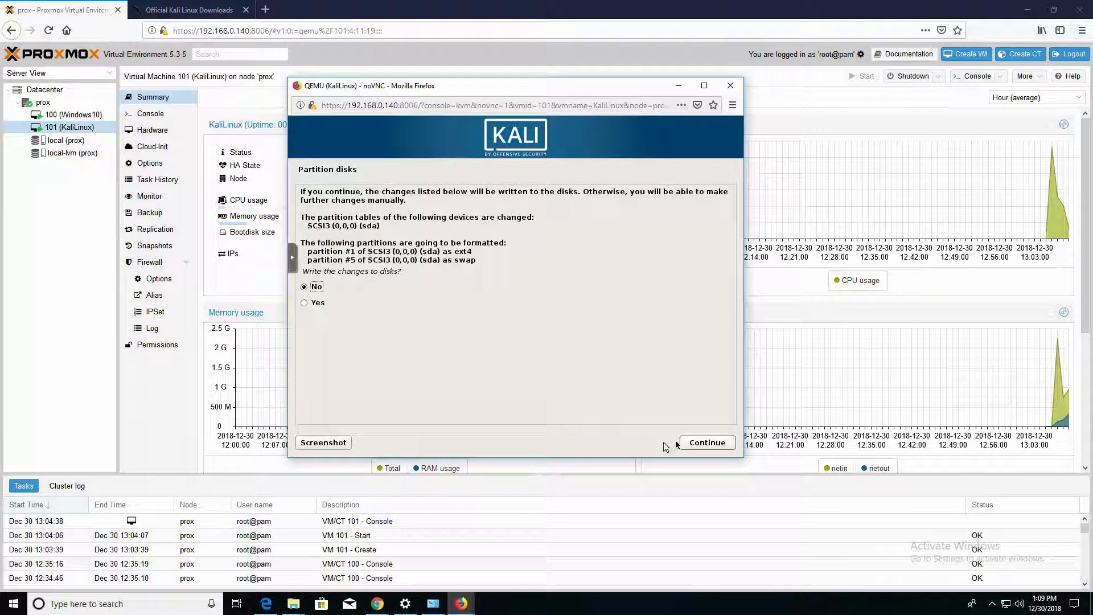
pyautogui.click(304, 301)
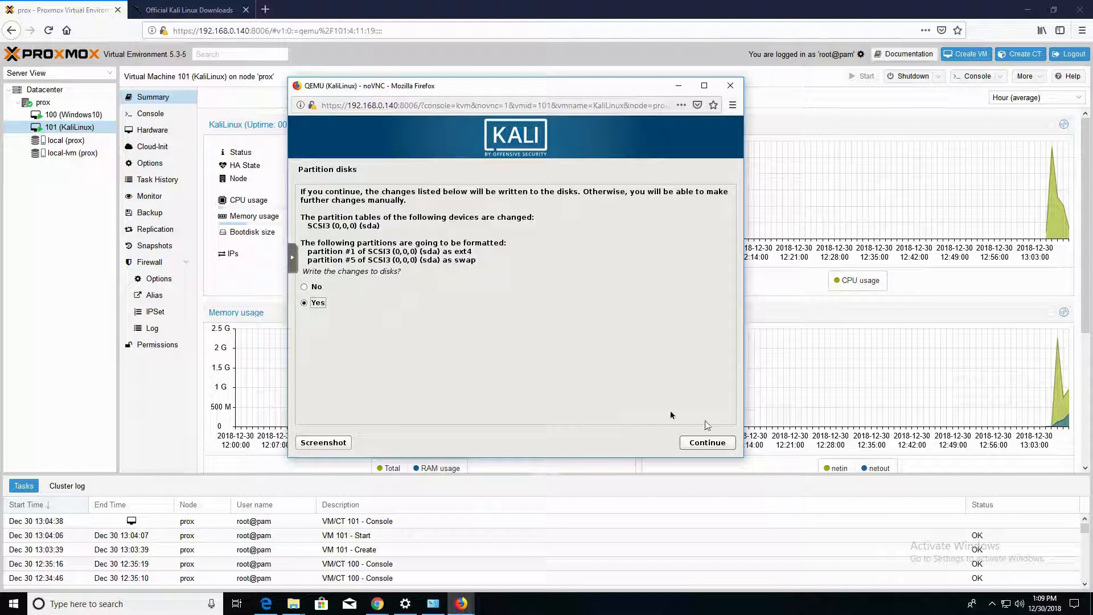
pyautogui.click(705, 442)
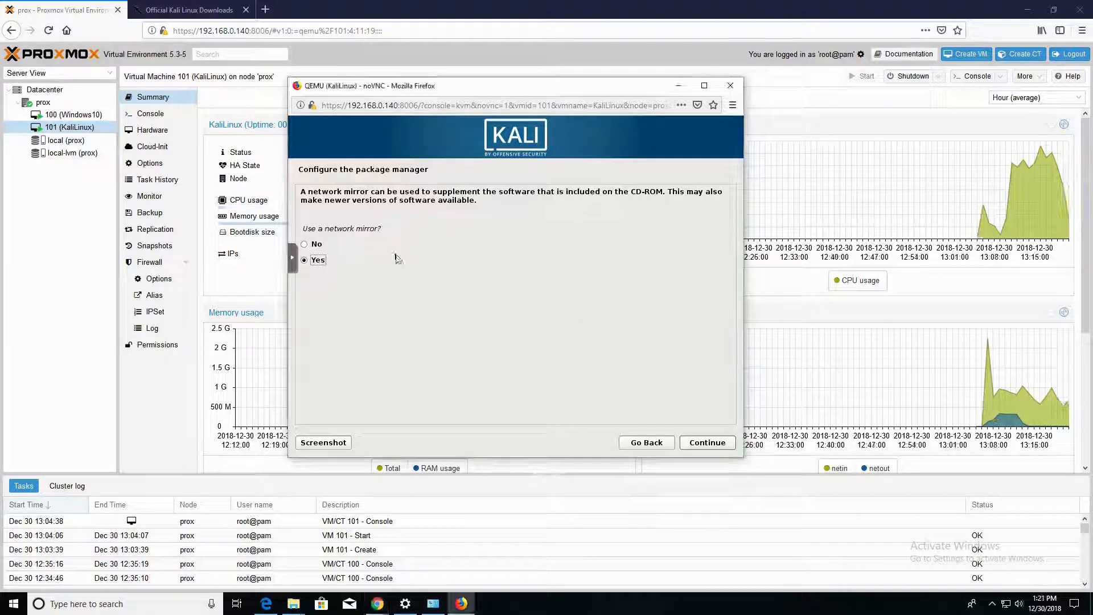
pyautogui.moveTo(363, 302)
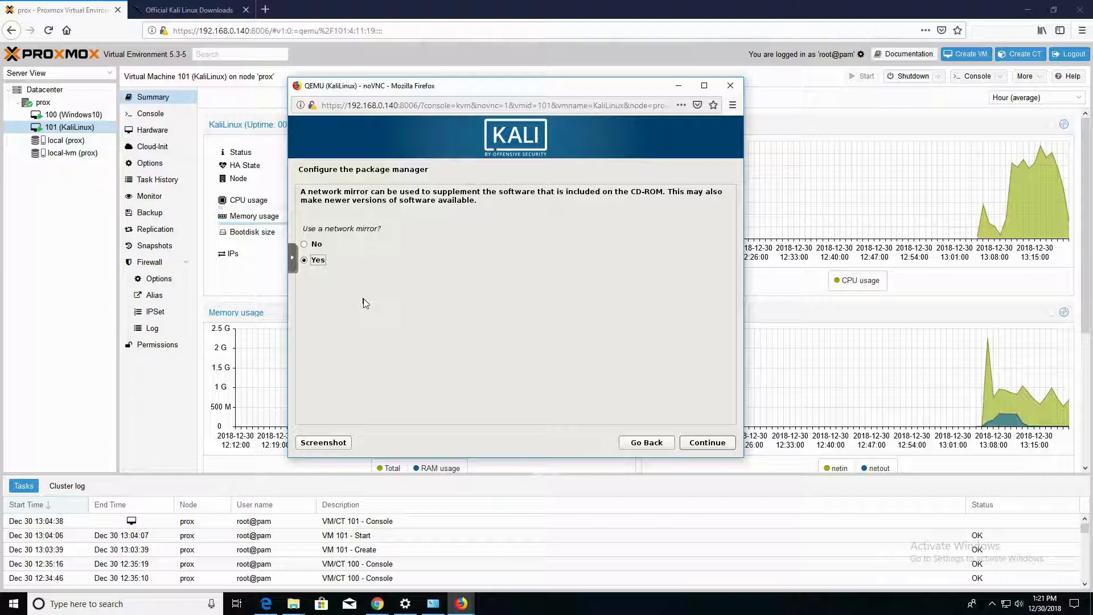
pyautogui.moveTo(377, 270)
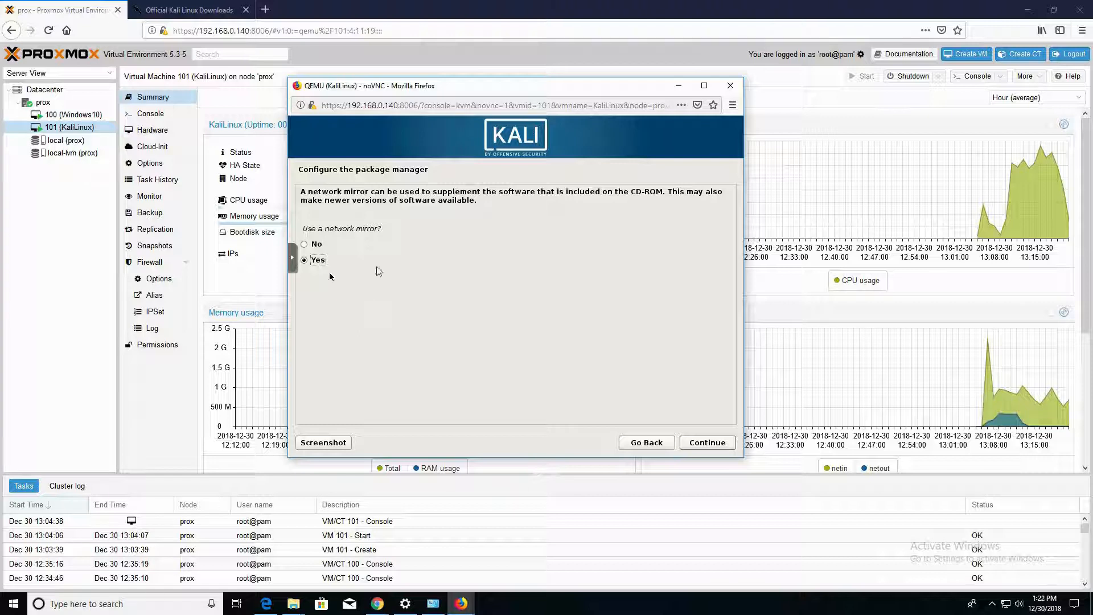
# Step: Use a network mirror for packages with the HTTP proxy left blank
pyautogui.click(706, 442)
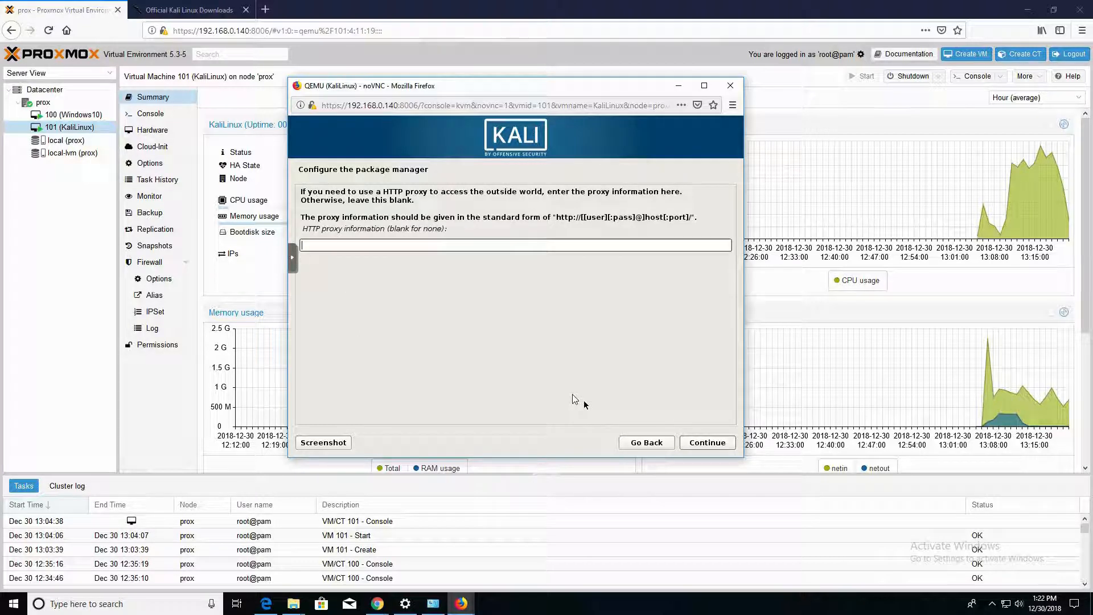
pyautogui.moveTo(368, 284)
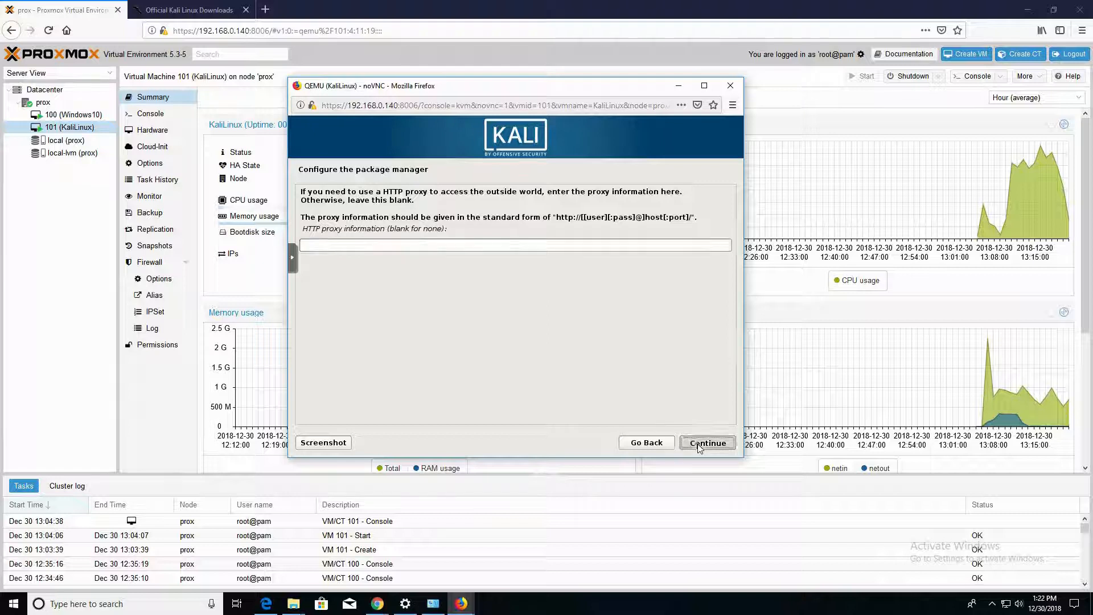
pyautogui.click(706, 443)
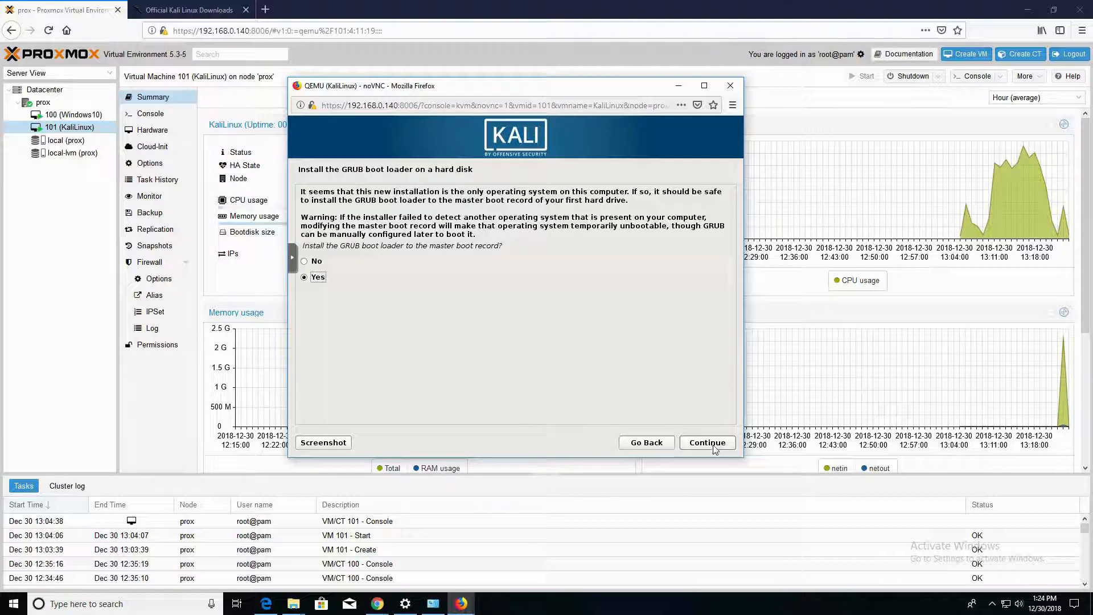
# Step: Install the GRUB boot loader on /dev/sda
pyautogui.click(706, 441)
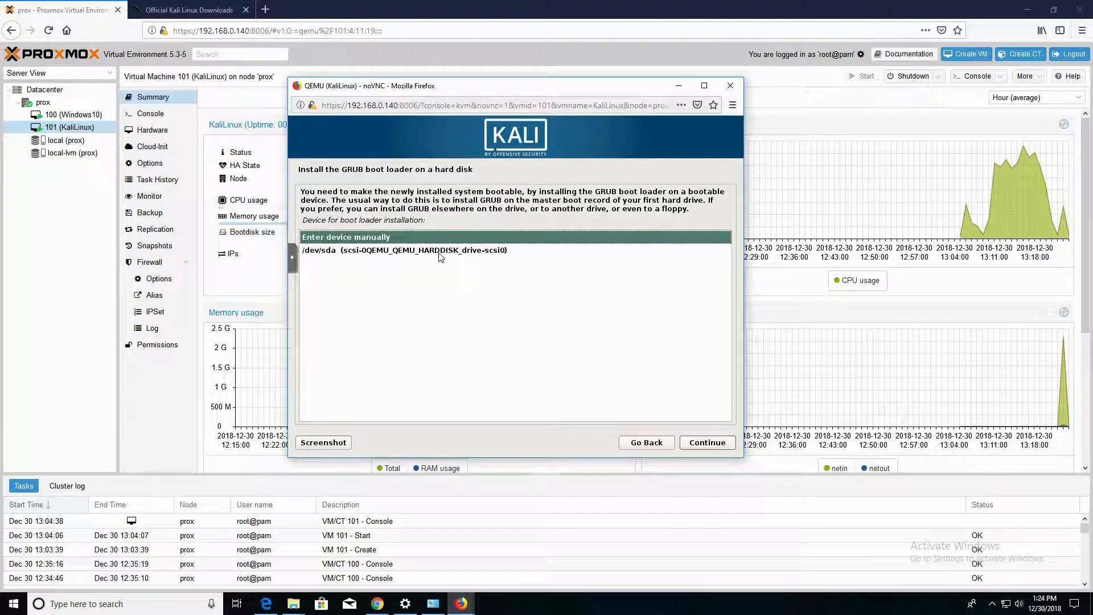
pyautogui.click(405, 249)
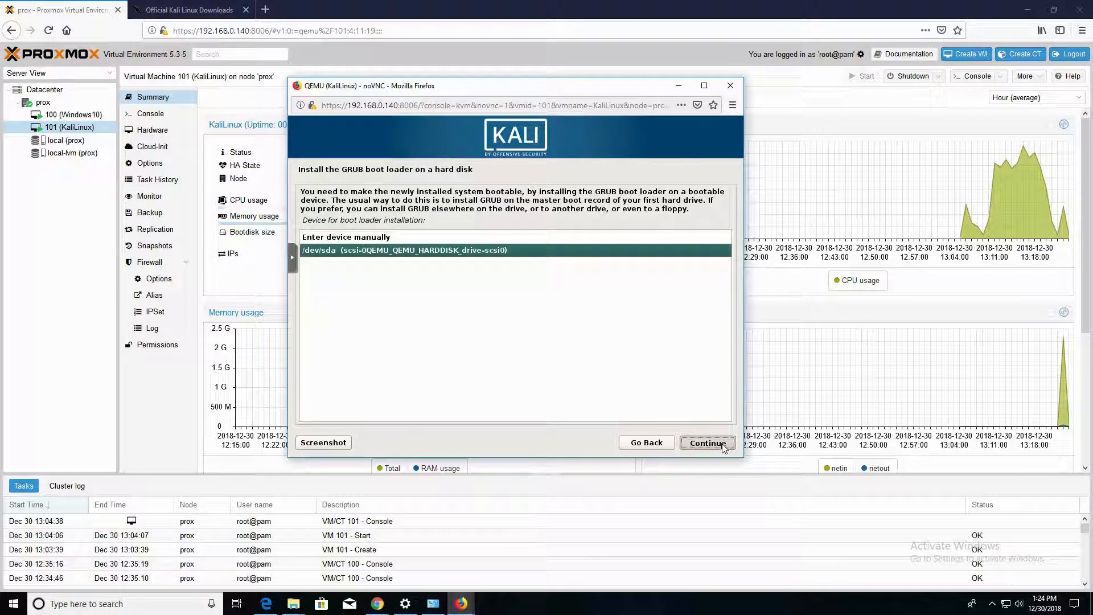
pyautogui.click(706, 443)
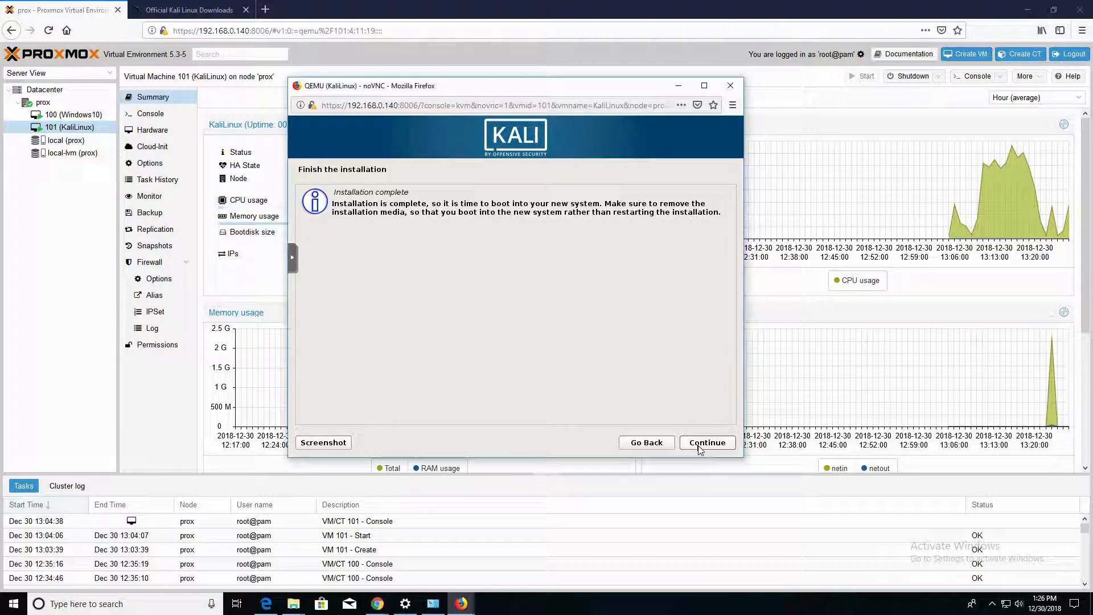
# Step: Complete the installation, reboot, and sign in to the Kali desktop as root
pyautogui.click(706, 442)
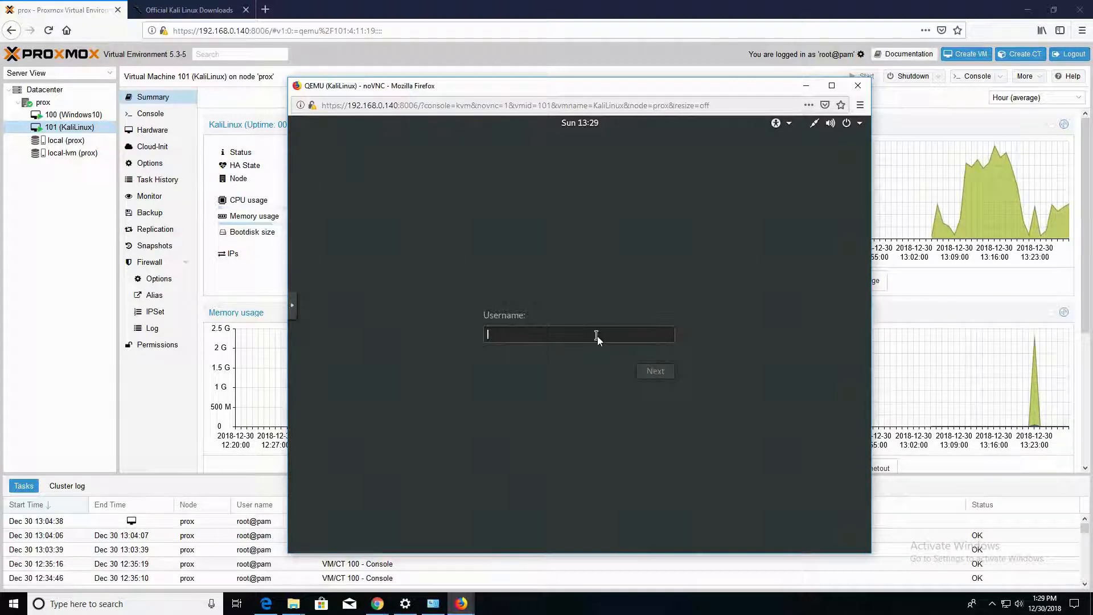
pyautogui.write('root')
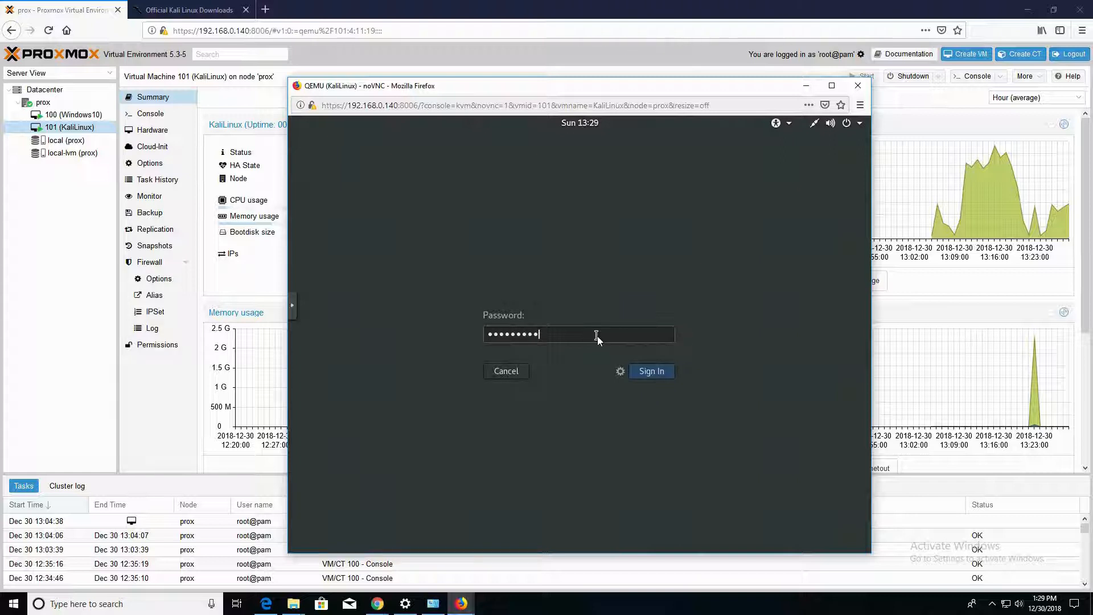
pyautogui.click(650, 370)
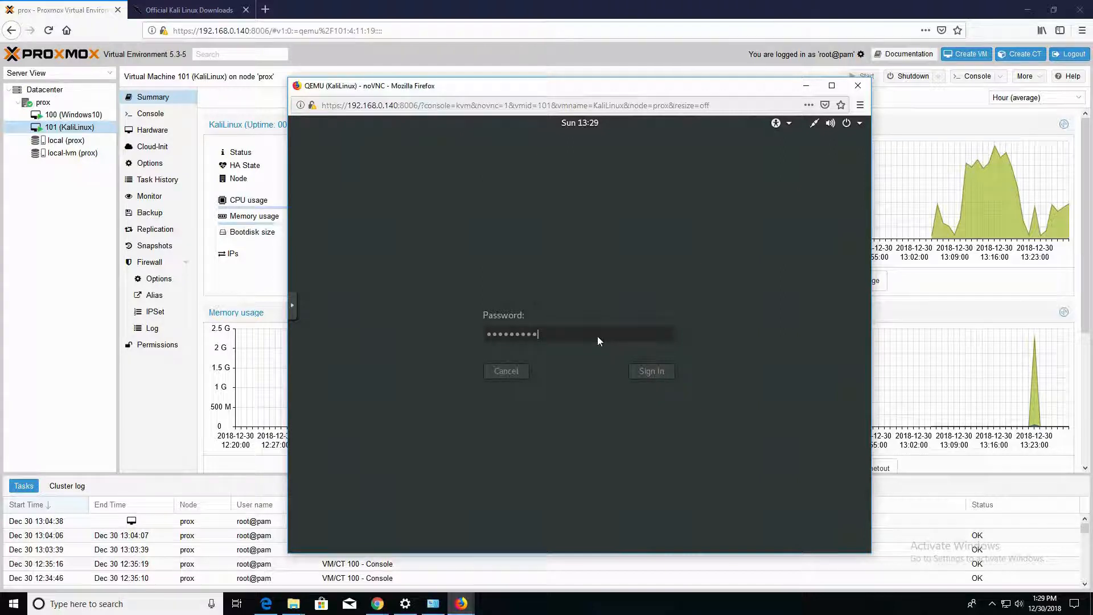
pyautogui.click(650, 370)
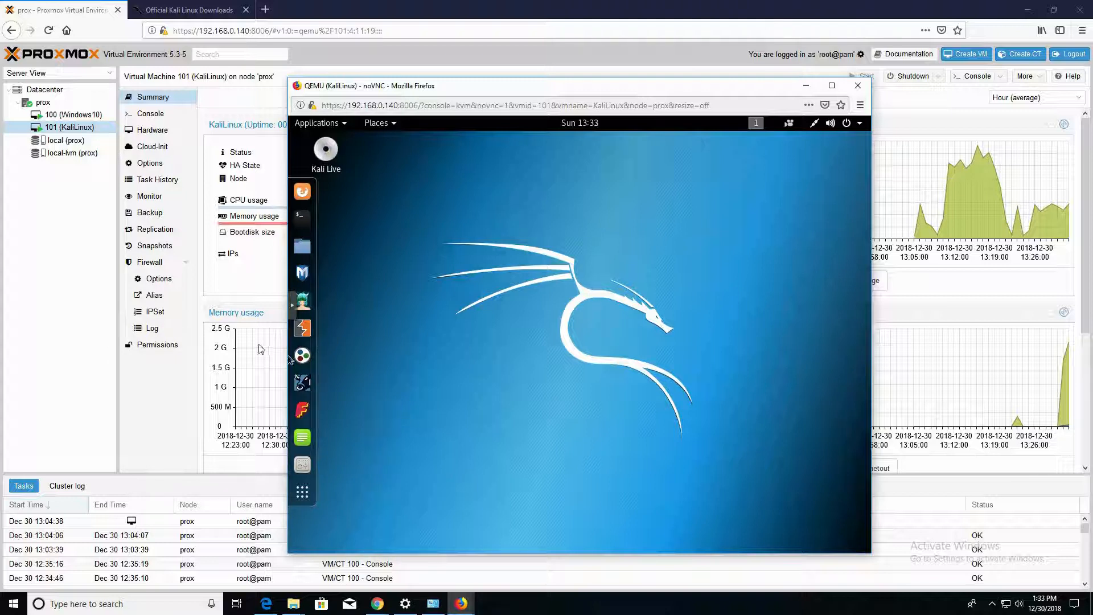
# Step: Minimize the noVNC console to show VM 101's summary as running
pyautogui.click(857, 85)
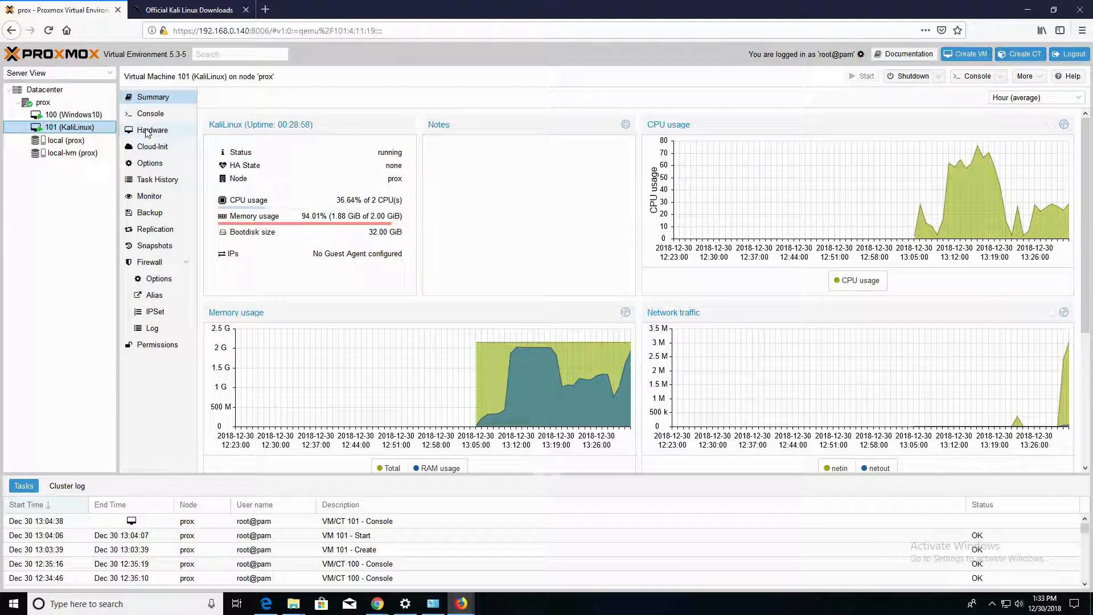
# Step: Set VM 101's CD/DVD drive (ide2) to 'Do not use any media' and save
pyautogui.click(152, 130)
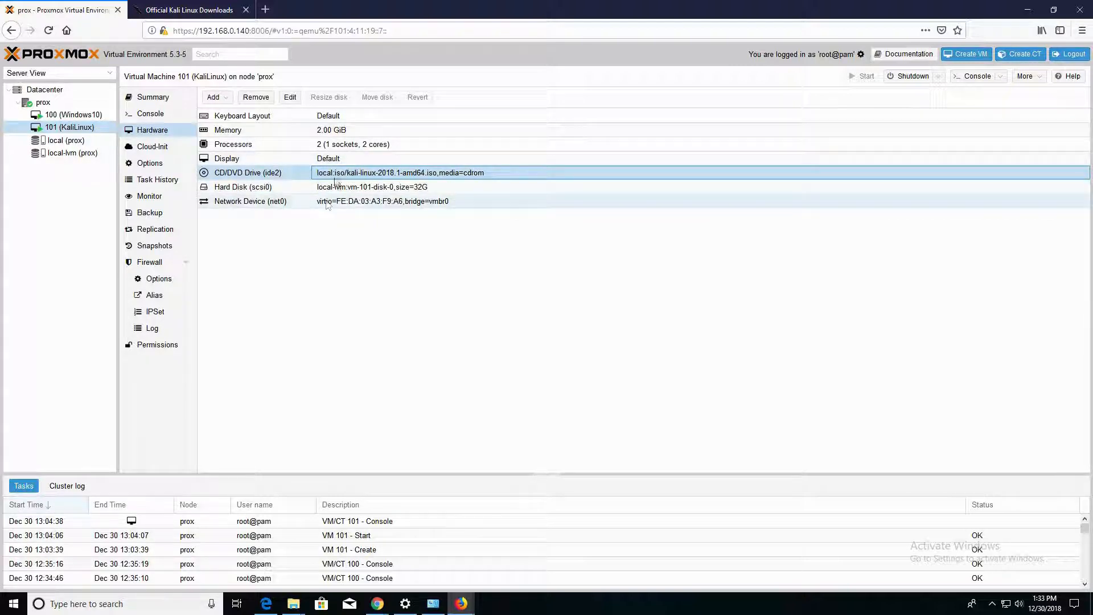
pyautogui.click(289, 97)
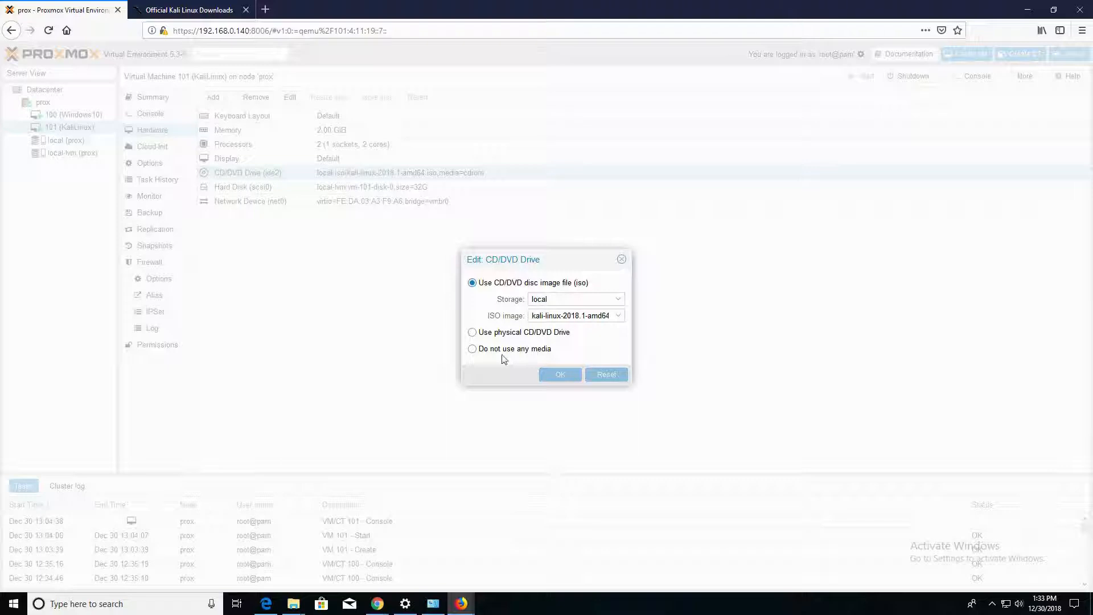
pyautogui.click(472, 349)
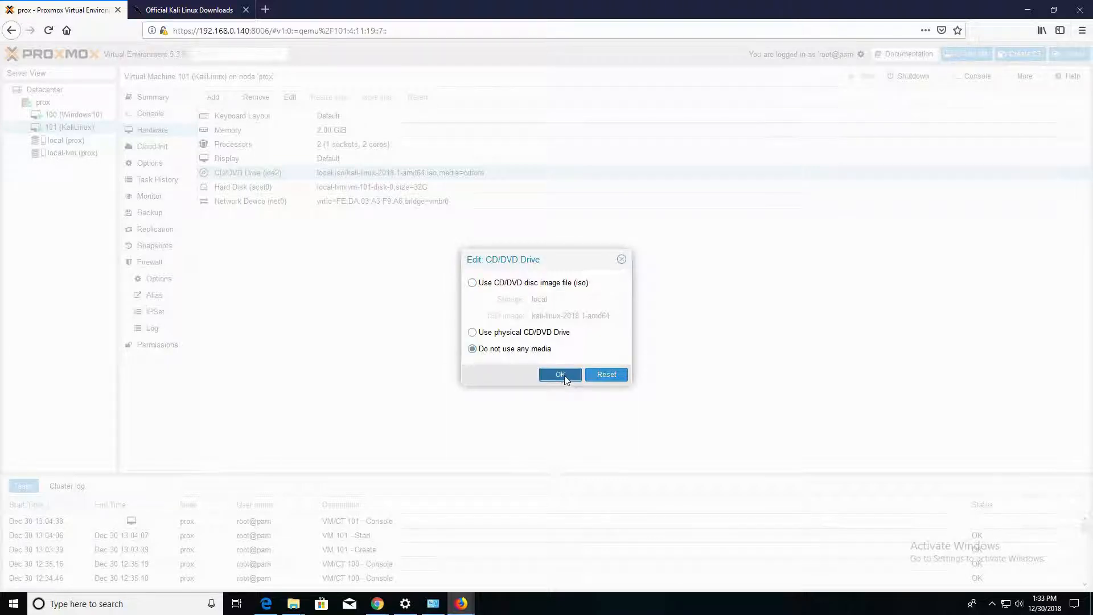
pyautogui.click(560, 375)
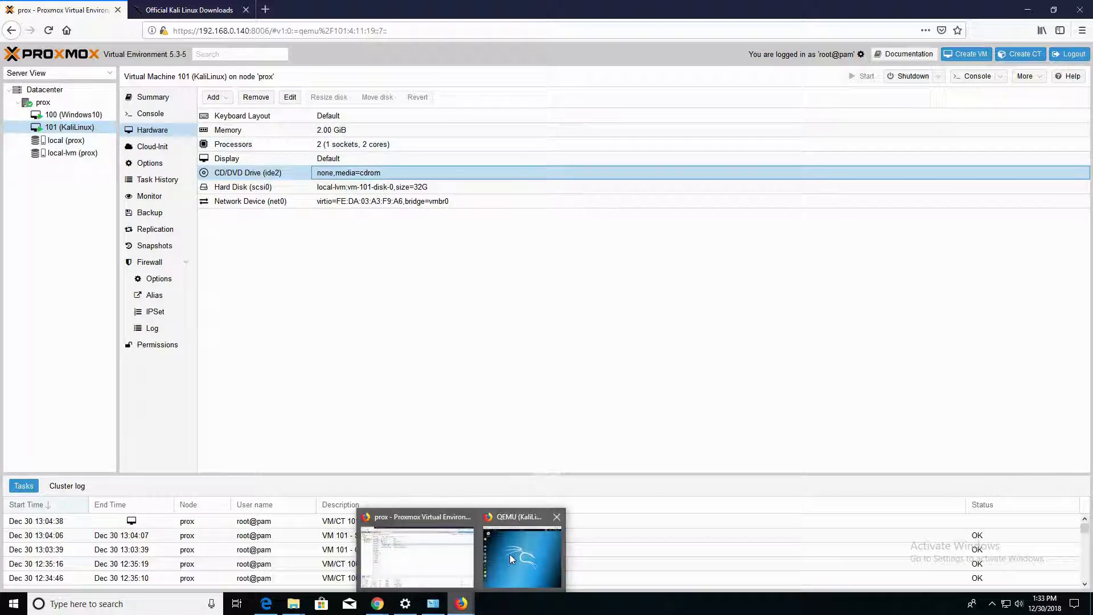
# Step: Restore the noVNC window to show the Kali desktop again
pyautogui.click(521, 554)
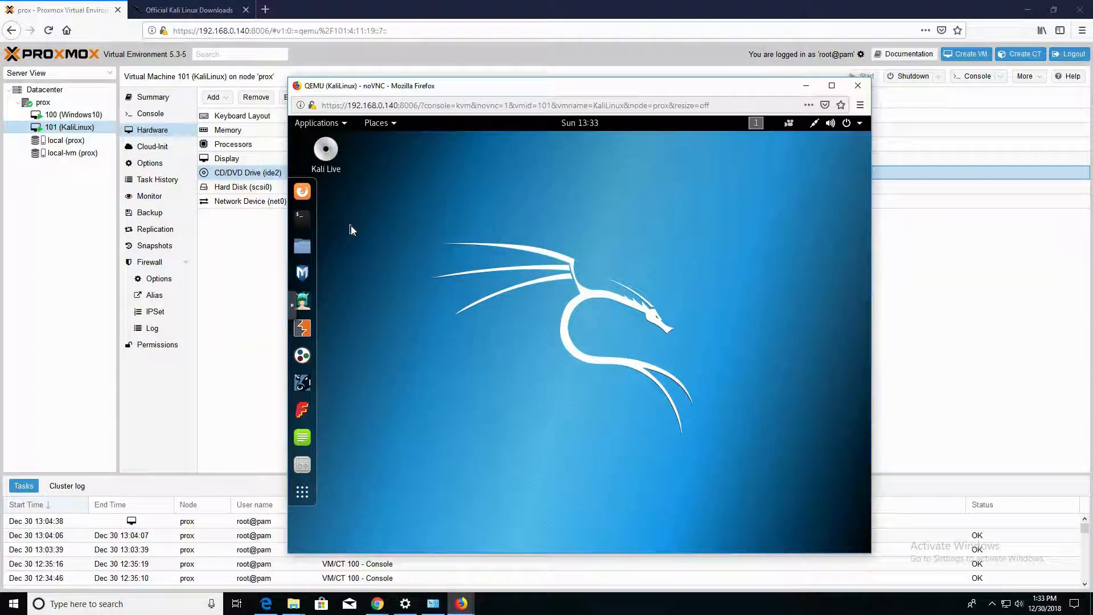